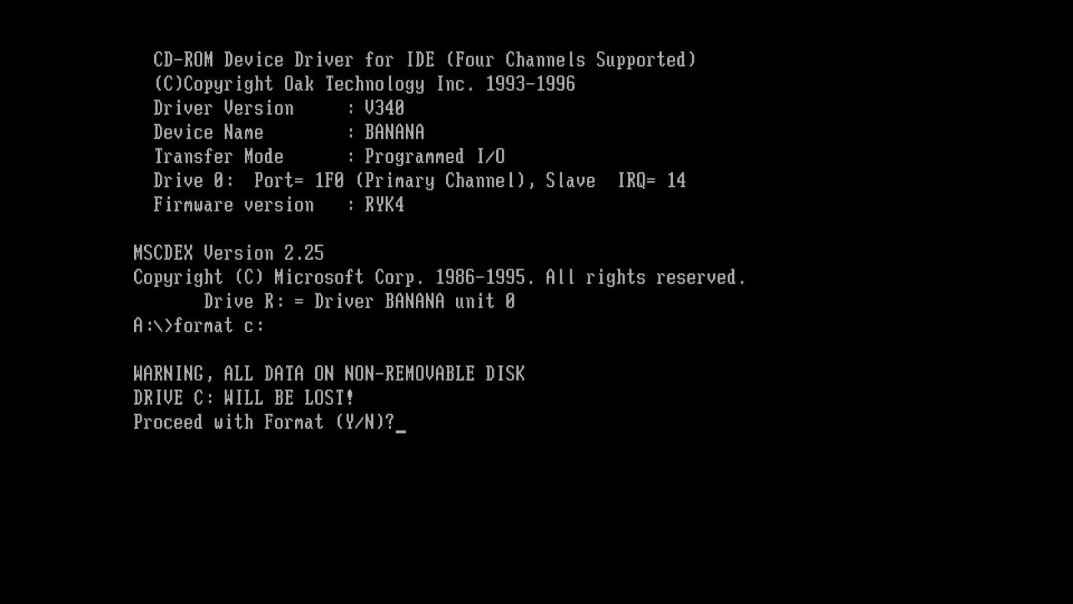
- Answer Y to proceed with formatting drive C: despite the data-loss warning
{"action": "type", "text": "y"}
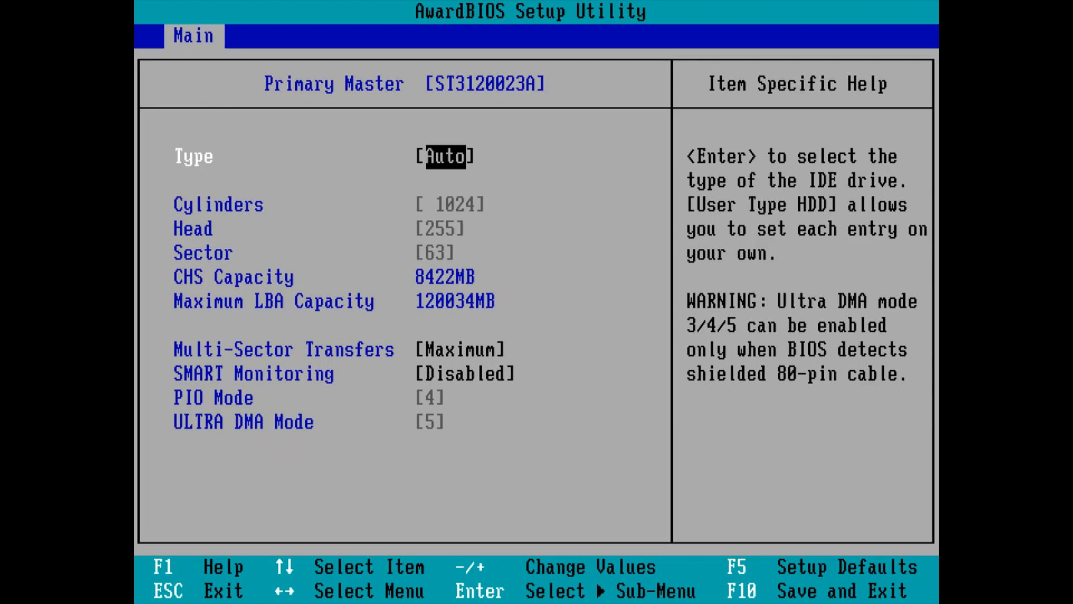
- Save the BIOS configuration with F10 and confirm Yes to exit setup
{"action": "key", "text": "F10"}
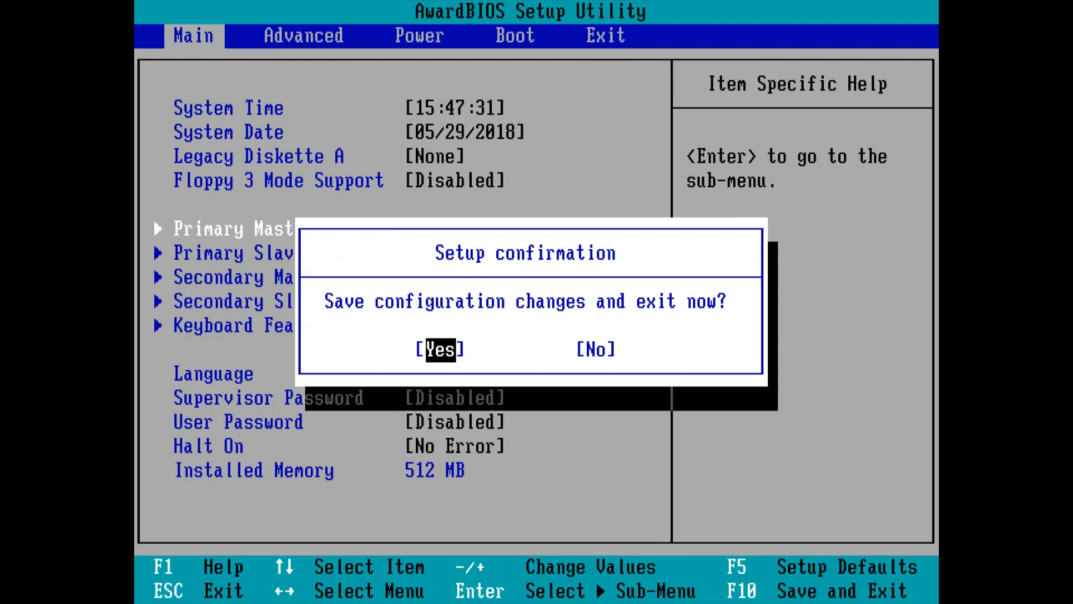
{"action": "left_click", "coordinate": [439, 348]}
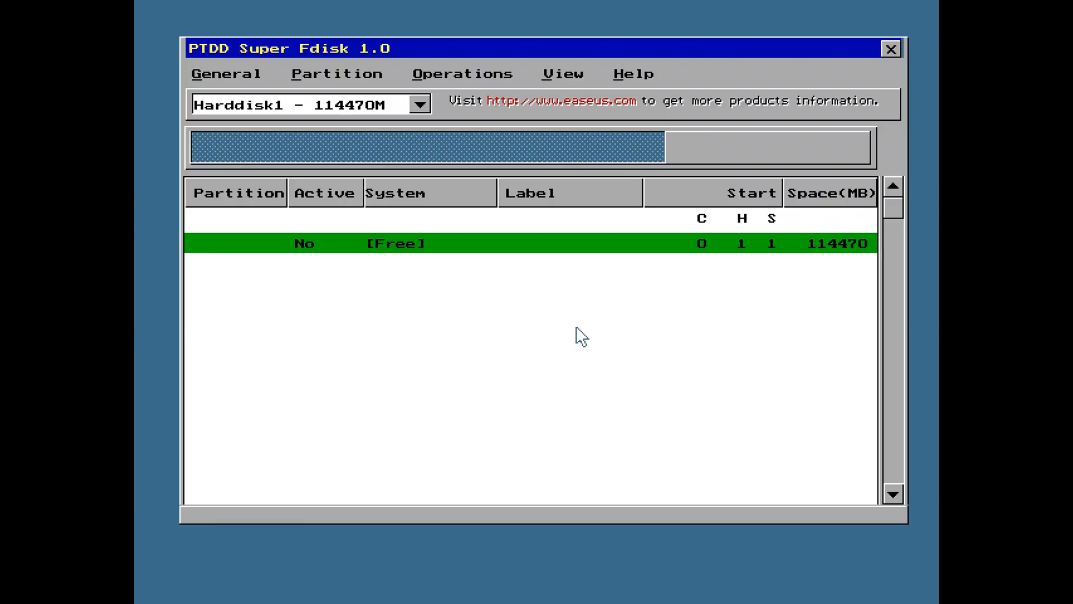
{"action": "left_click", "coordinate": [227, 73]}
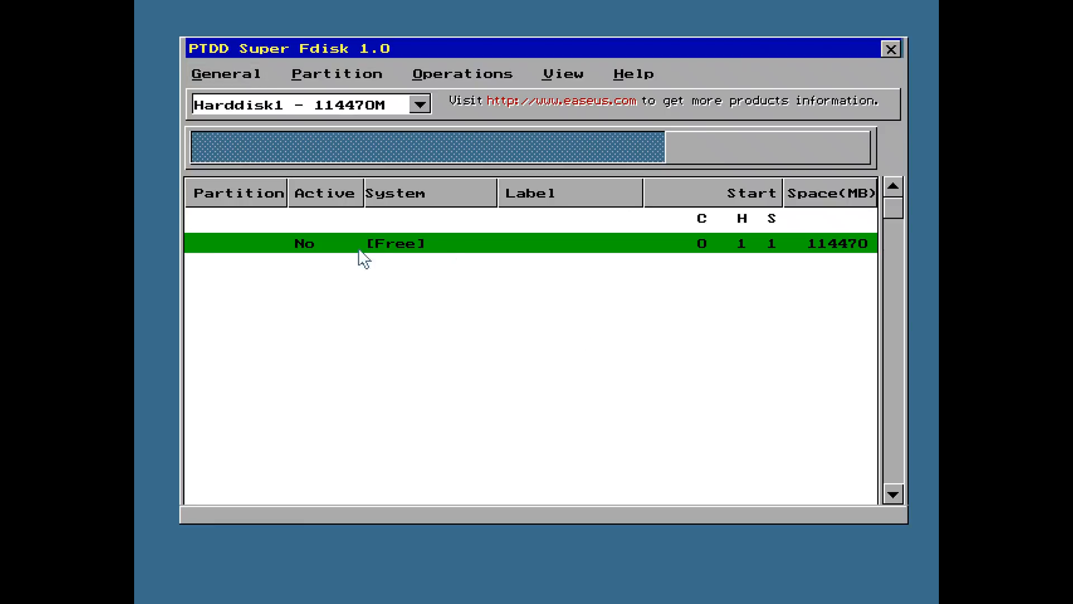
{"action": "mouse_move", "coordinate": [819, 259]}
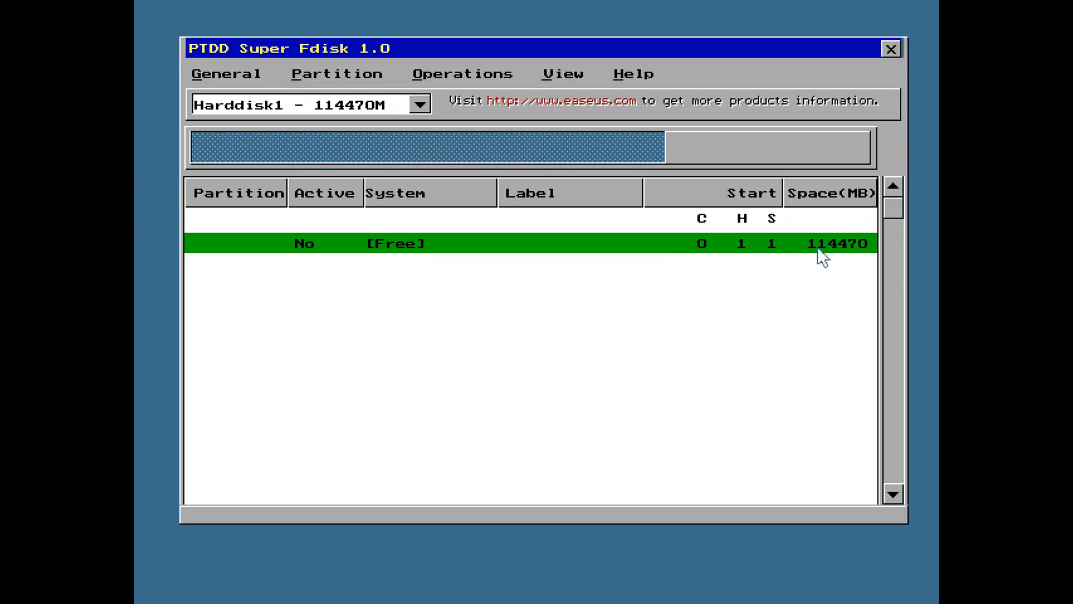
{"action": "mouse_move", "coordinate": [638, 304]}
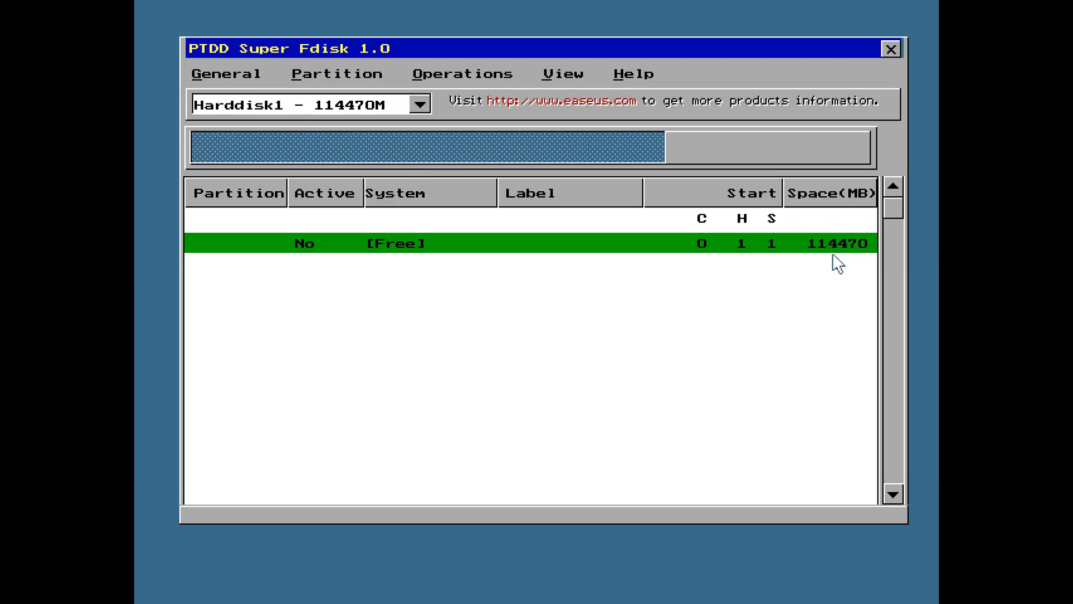
{"action": "mouse_move", "coordinate": [820, 273]}
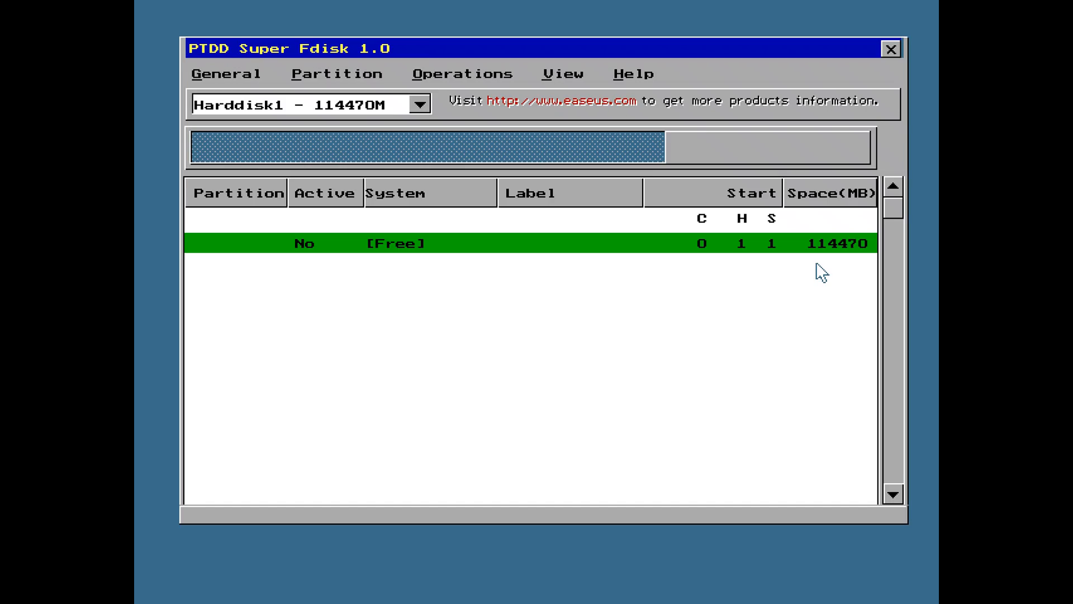
{"action": "mouse_move", "coordinate": [826, 271]}
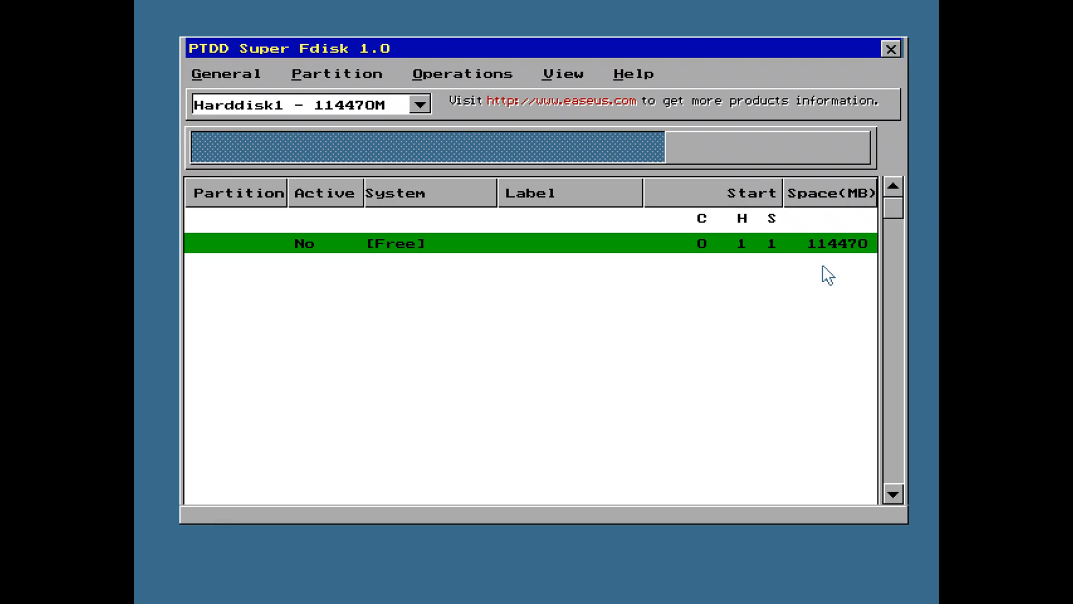
{"action": "mouse_move", "coordinate": [511, 275]}
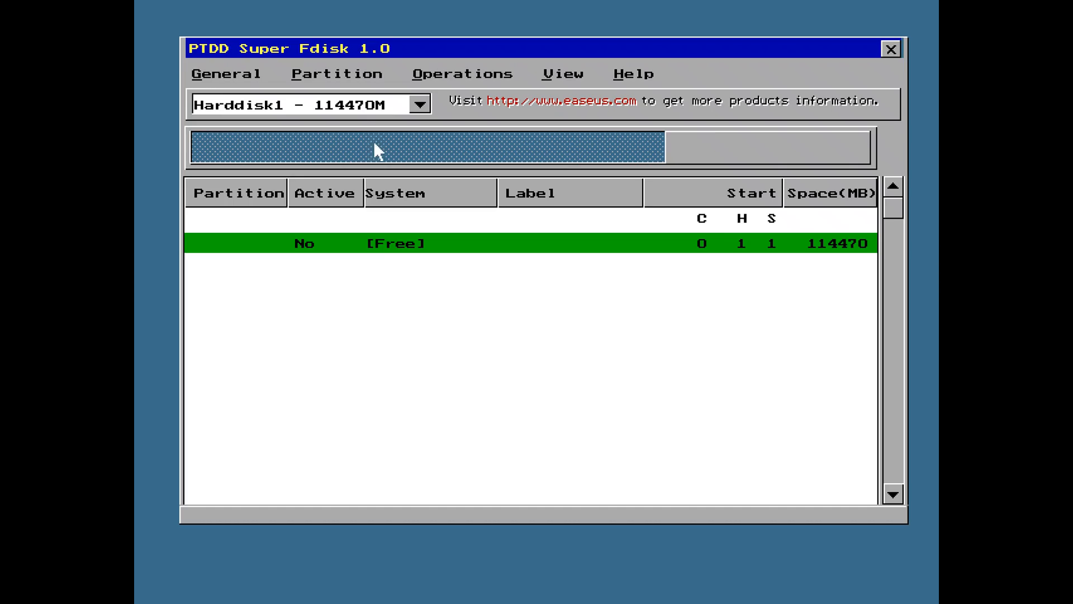
- Create a full-disk FAT32 primary partition with the label RETROPC
{"action": "left_click", "coordinate": [336, 74]}
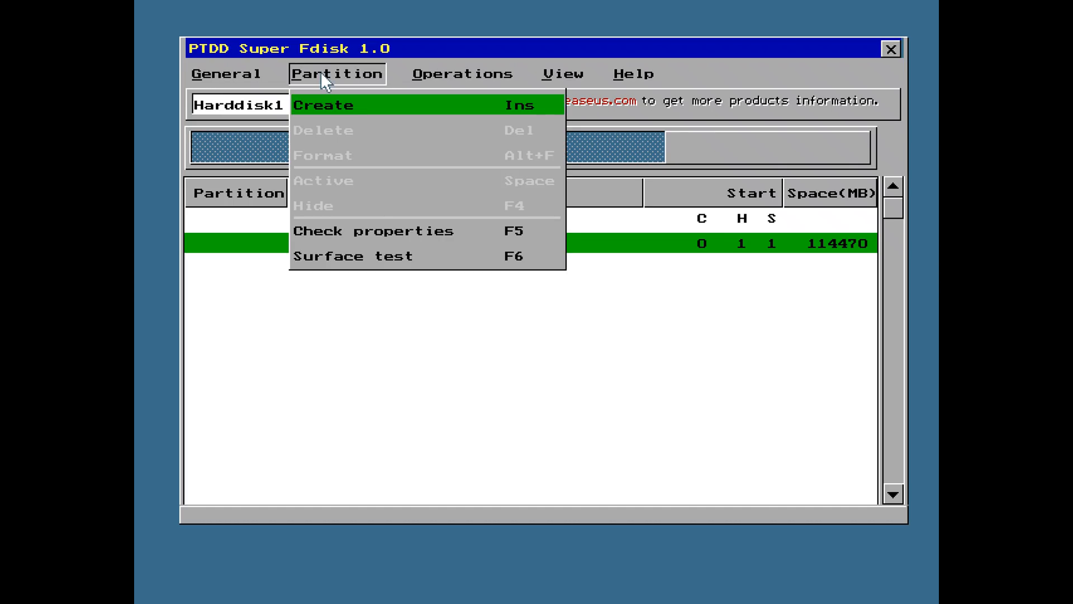
{"action": "left_click", "coordinate": [323, 105]}
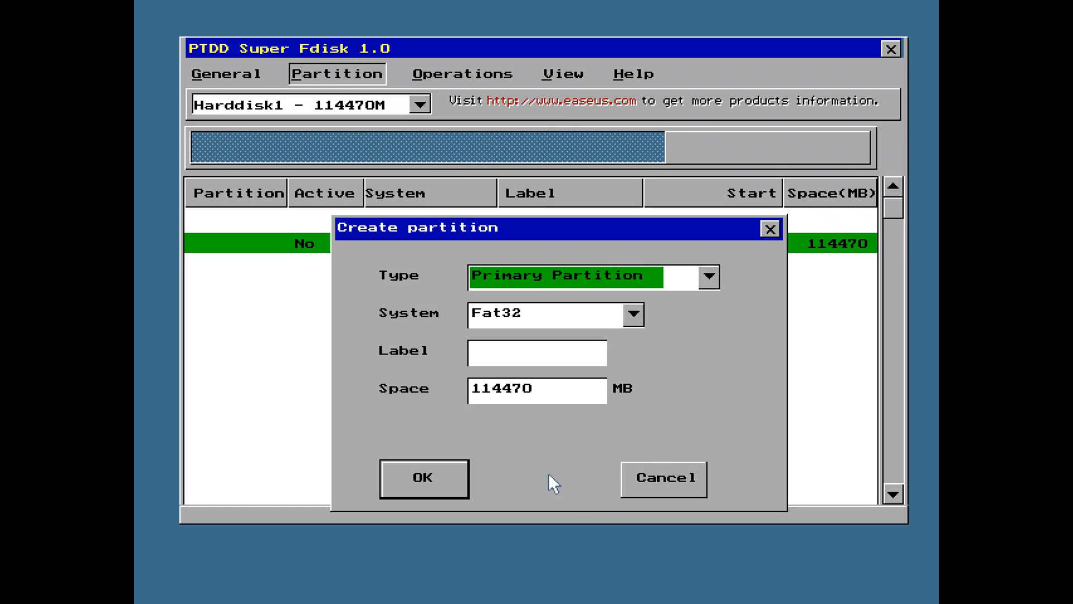
{"action": "left_click", "coordinate": [538, 352]}
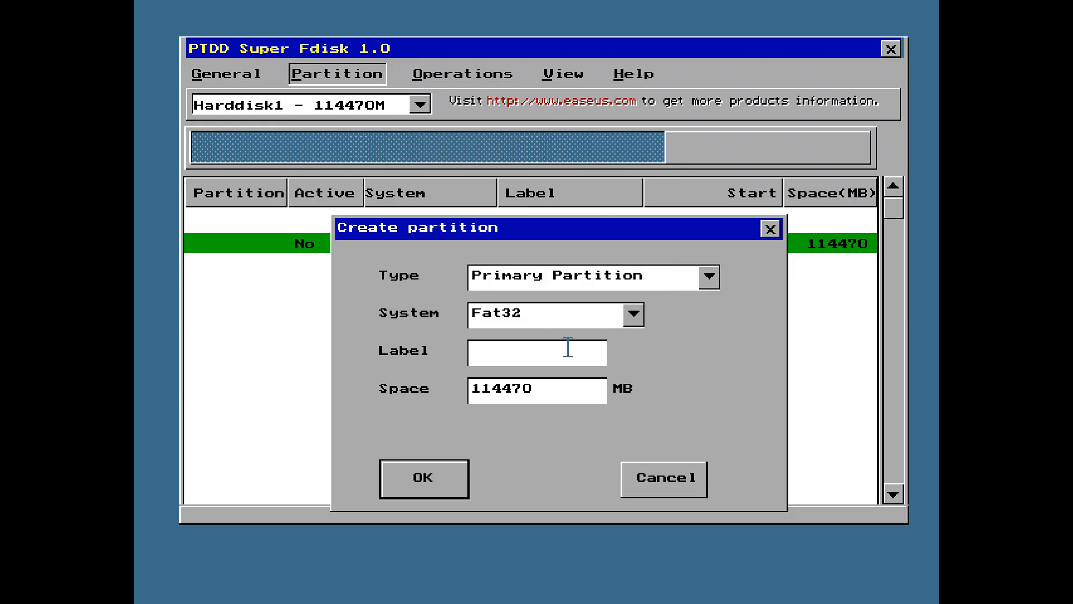
{"action": "type", "text": "RETROPC"}
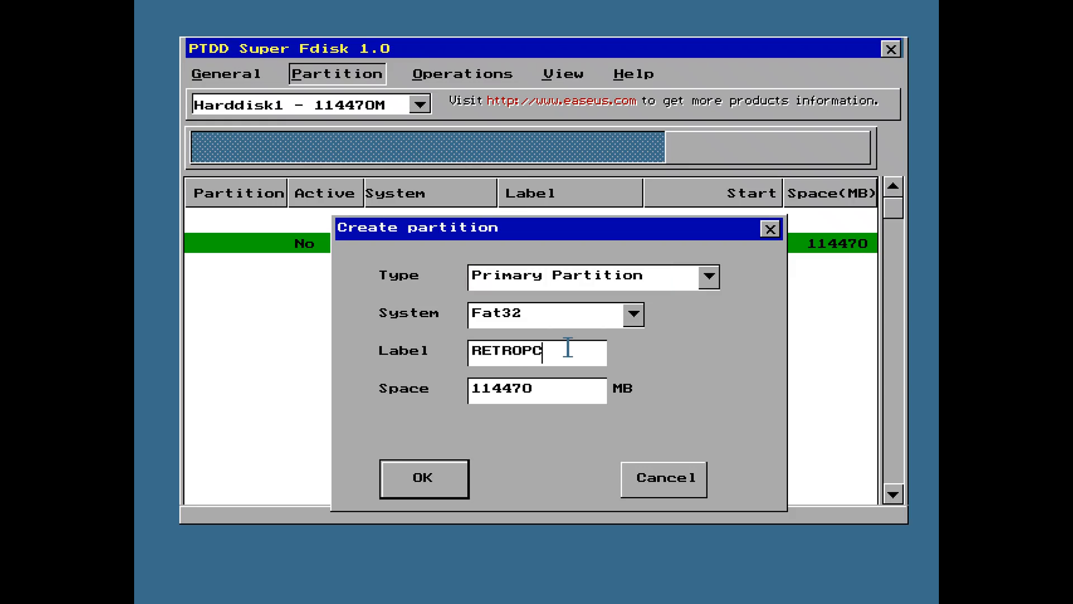
{"action": "left_click", "coordinate": [422, 477]}
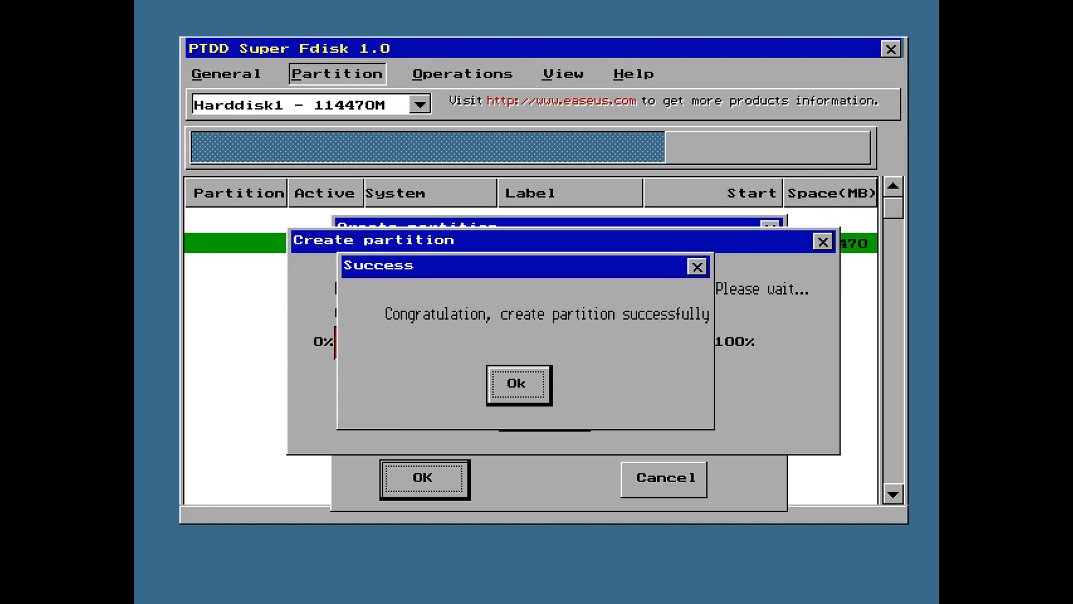
- Acknowledge the success message and decline the partition surface test
{"action": "left_click", "coordinate": [518, 384]}
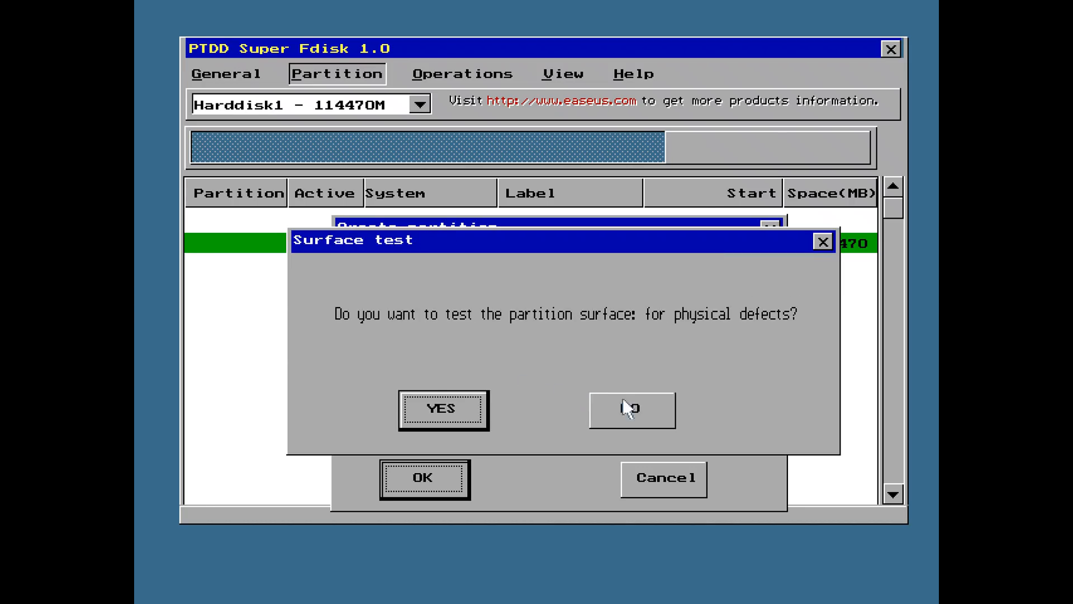
{"action": "left_click", "coordinate": [629, 409]}
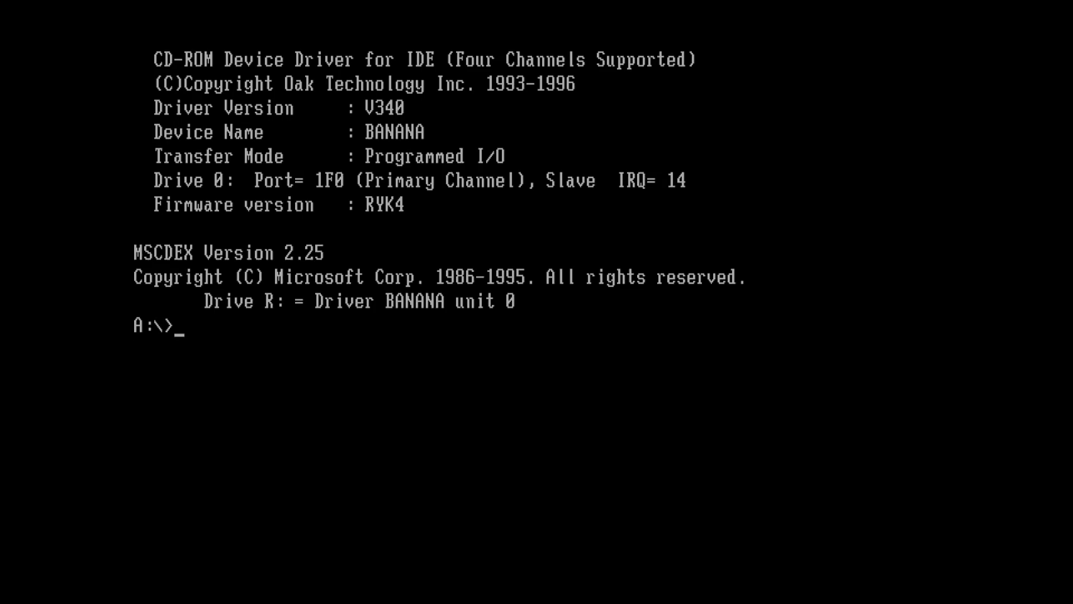
- Switch to drive C: and list its contents with dir
{"action": "type", "text": "c:"}
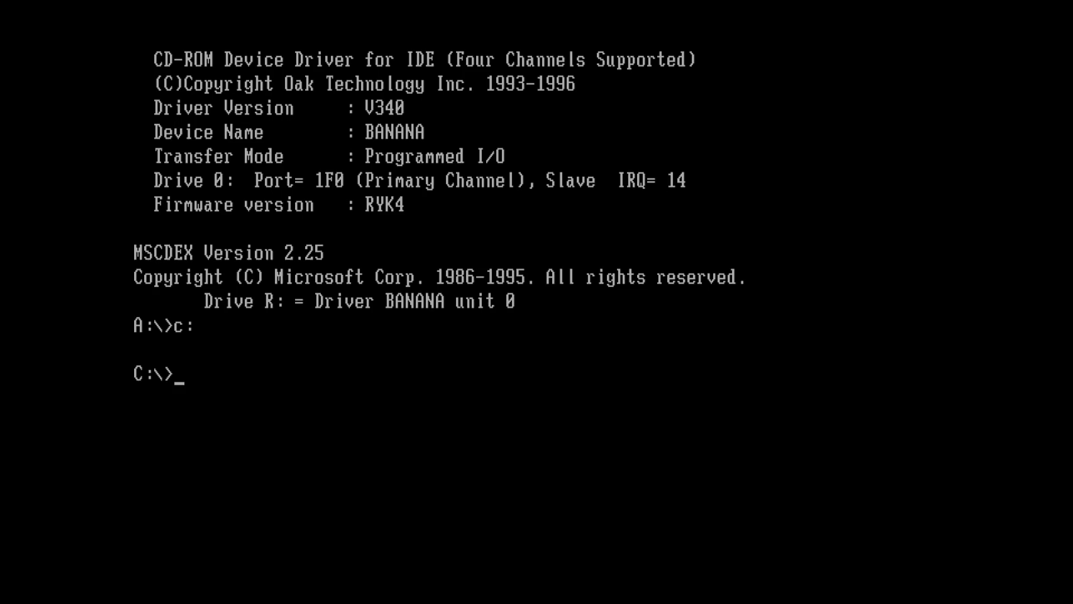
{"action": "type", "text": "dir"}
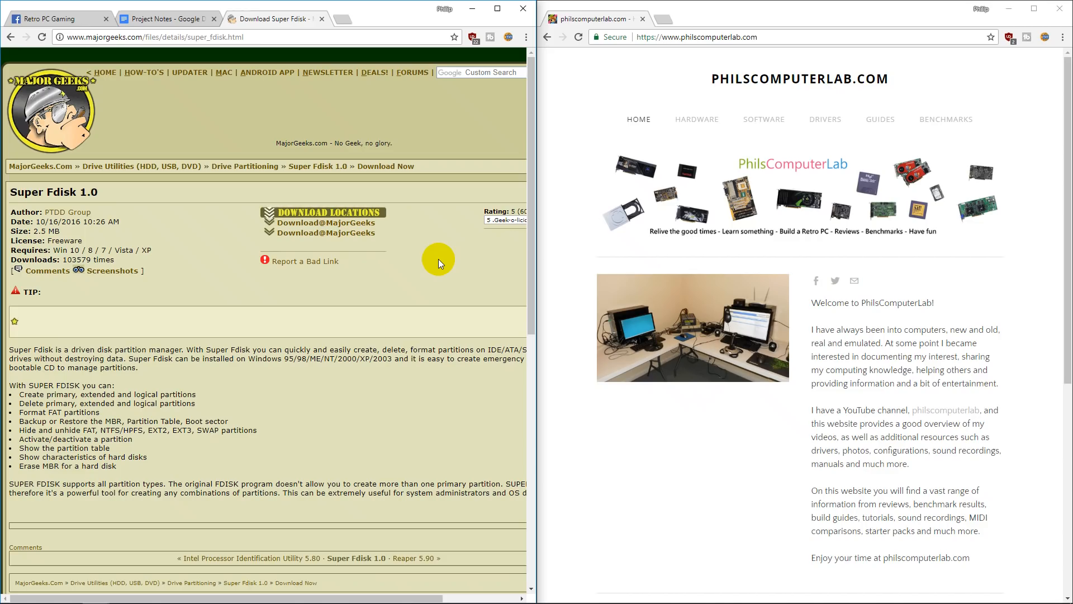
{"action": "mouse_move", "coordinate": [214, 131]}
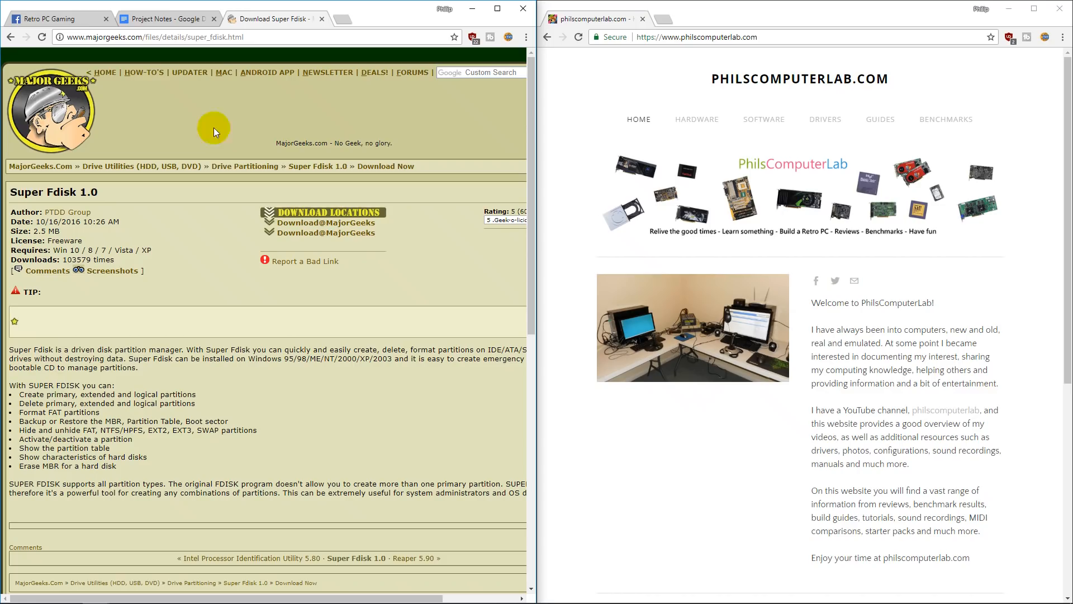
{"action": "mouse_move", "coordinate": [193, 259]}
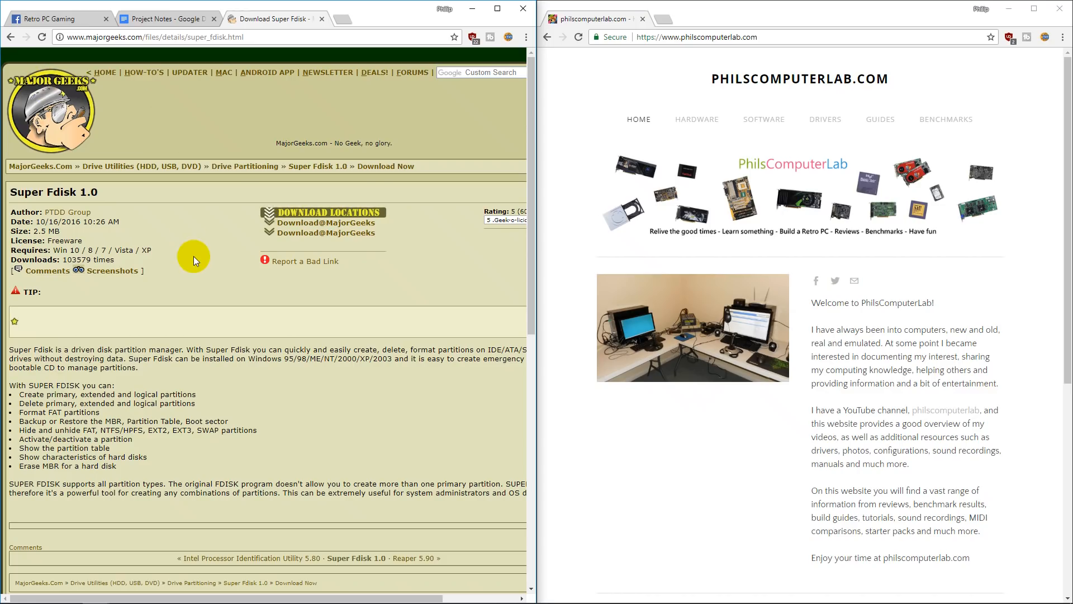
{"action": "mouse_move", "coordinate": [238, 264]}
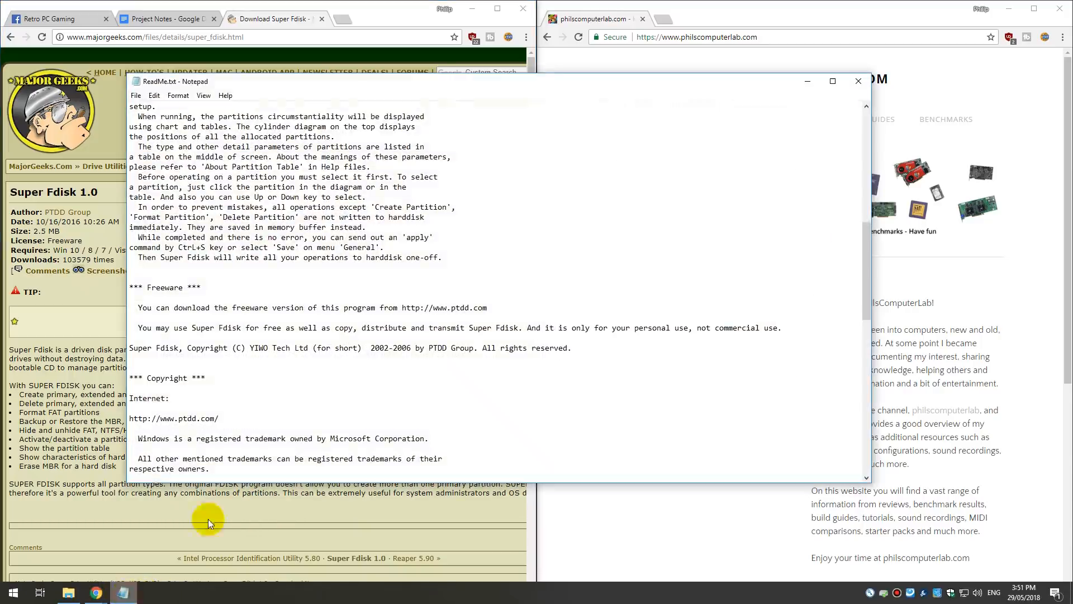
- Highlight the Freeware heading, the personal-use-only condition and the PTDD Group copyright holder
{"action": "double_click", "coordinate": [162, 287]}
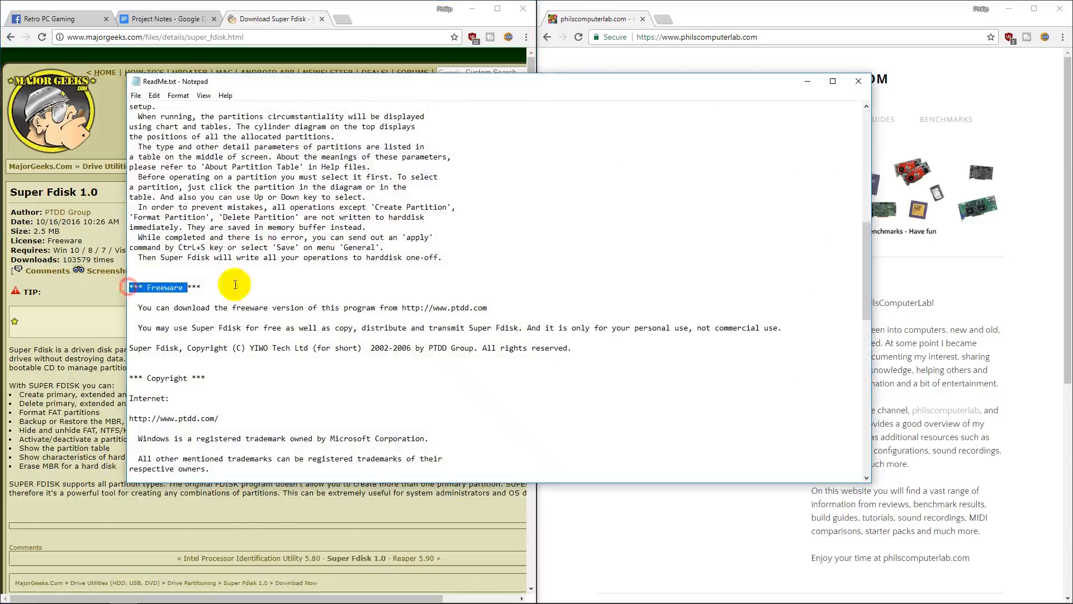
{"action": "left_click", "coordinate": [249, 339]}
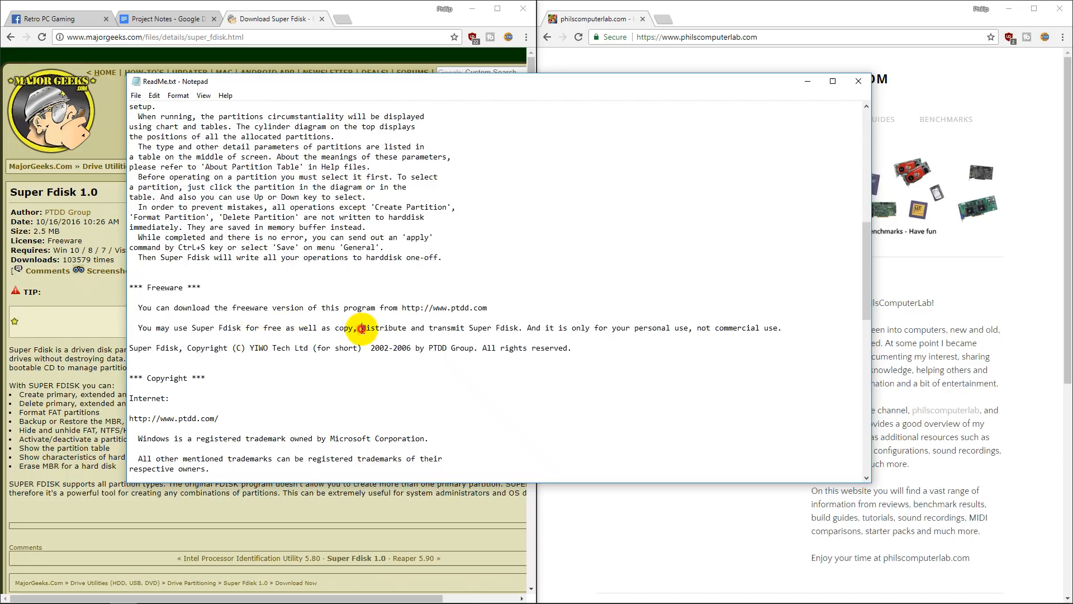
{"action": "double_click", "coordinate": [384, 327]}
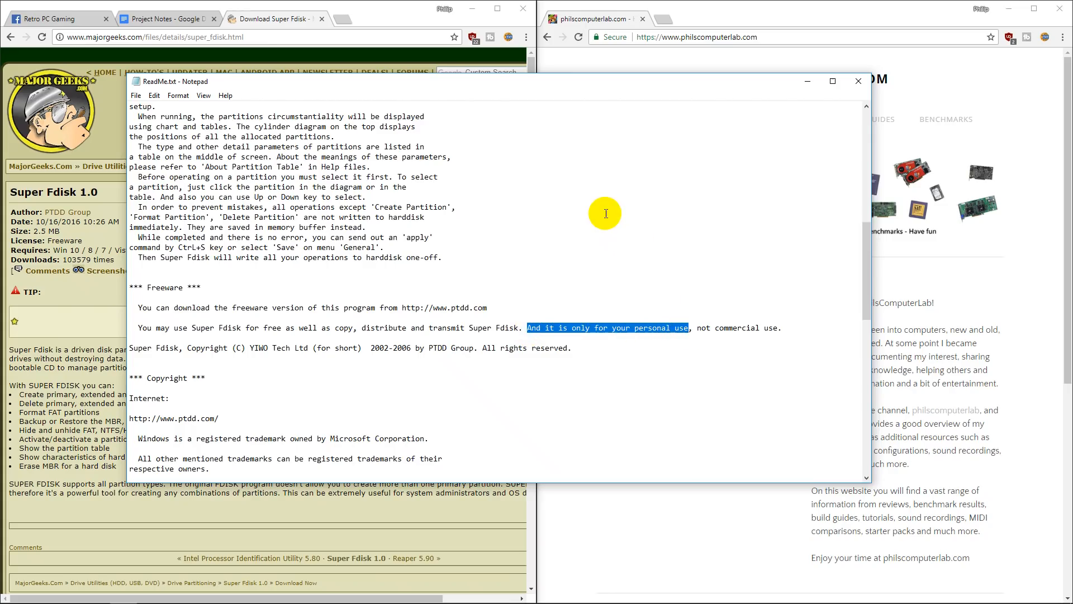
{"action": "mouse_move", "coordinate": [417, 358]}
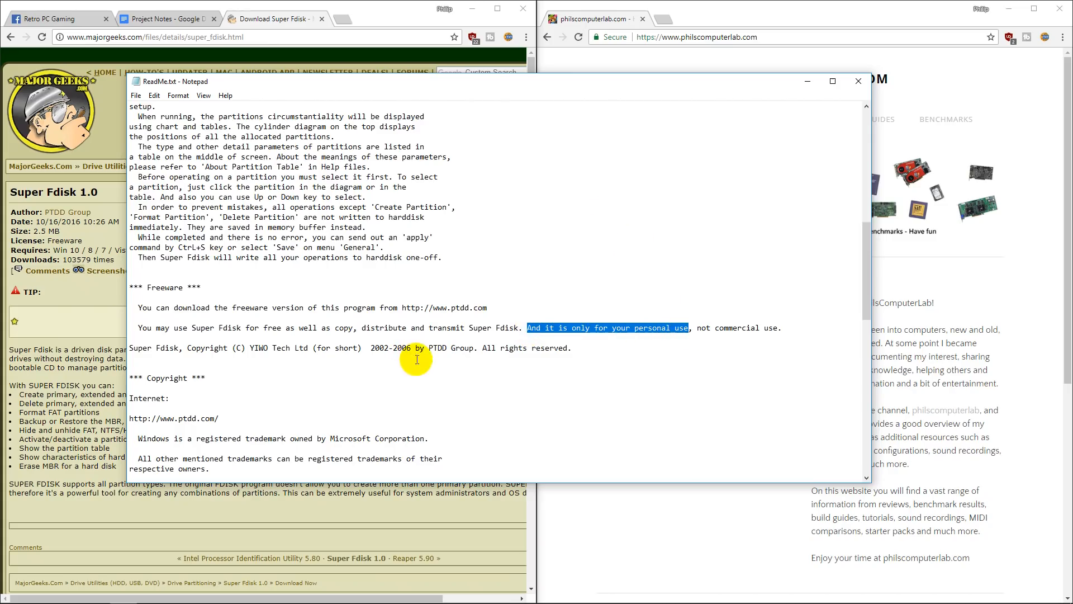
{"action": "double_click", "coordinate": [453, 347]}
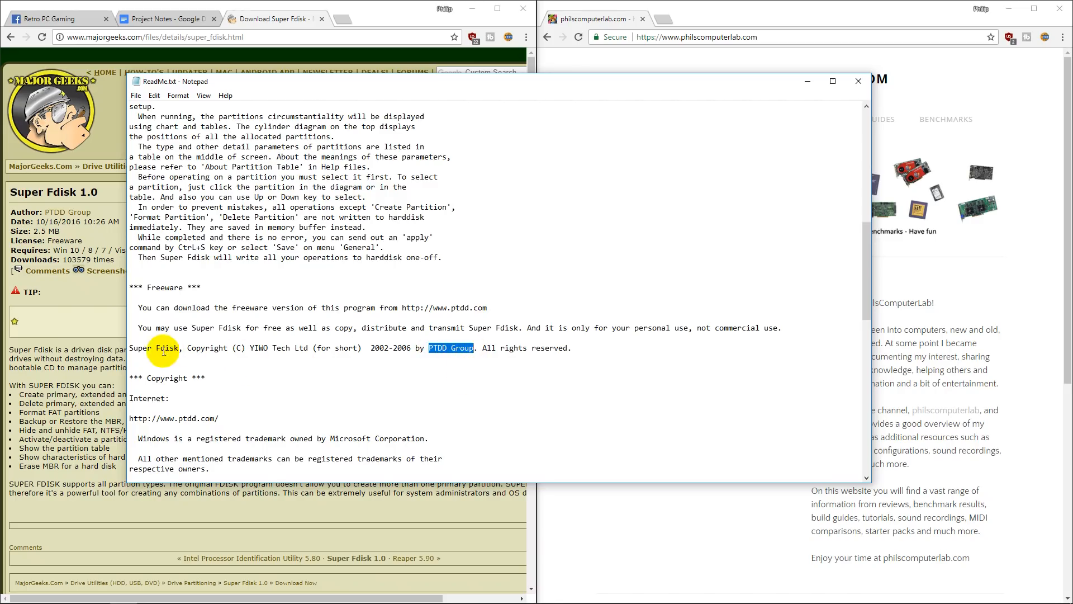
{"action": "mouse_move", "coordinate": [291, 366]}
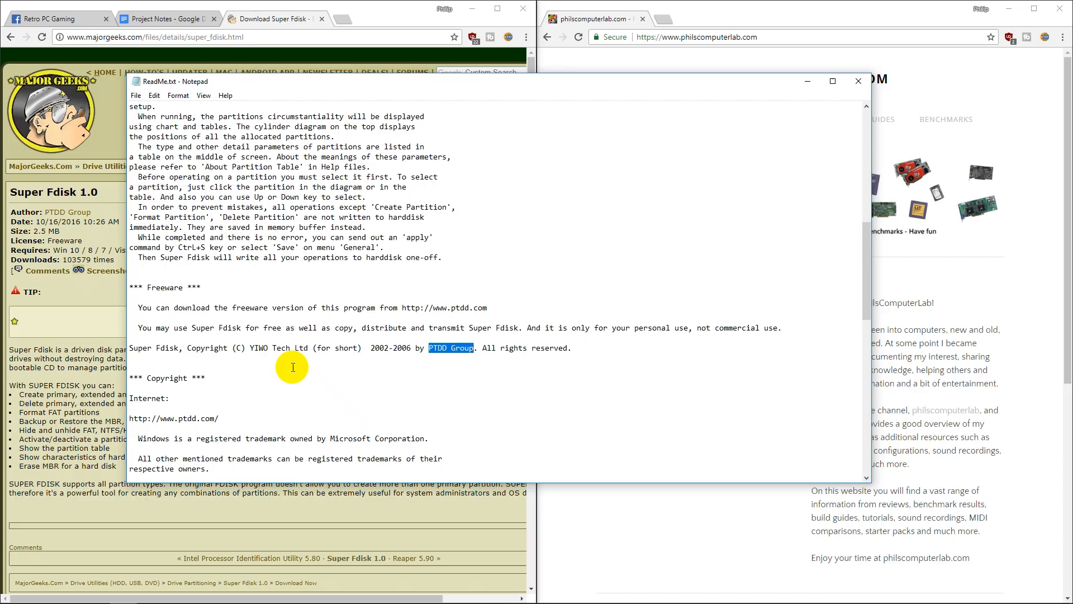
{"action": "mouse_move", "coordinate": [279, 303]}
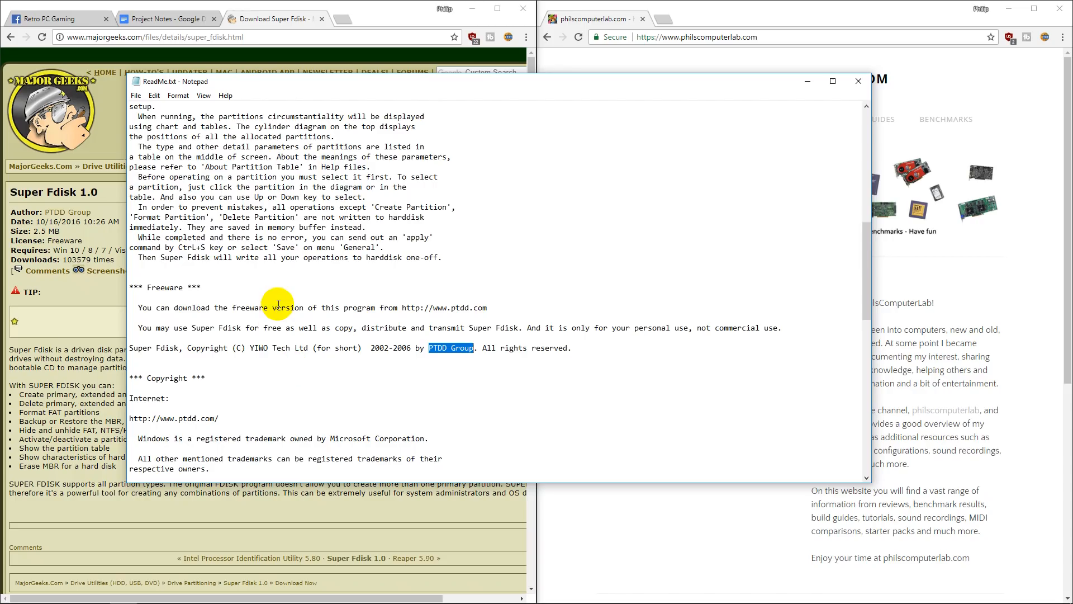
{"action": "mouse_move", "coordinate": [304, 83]}
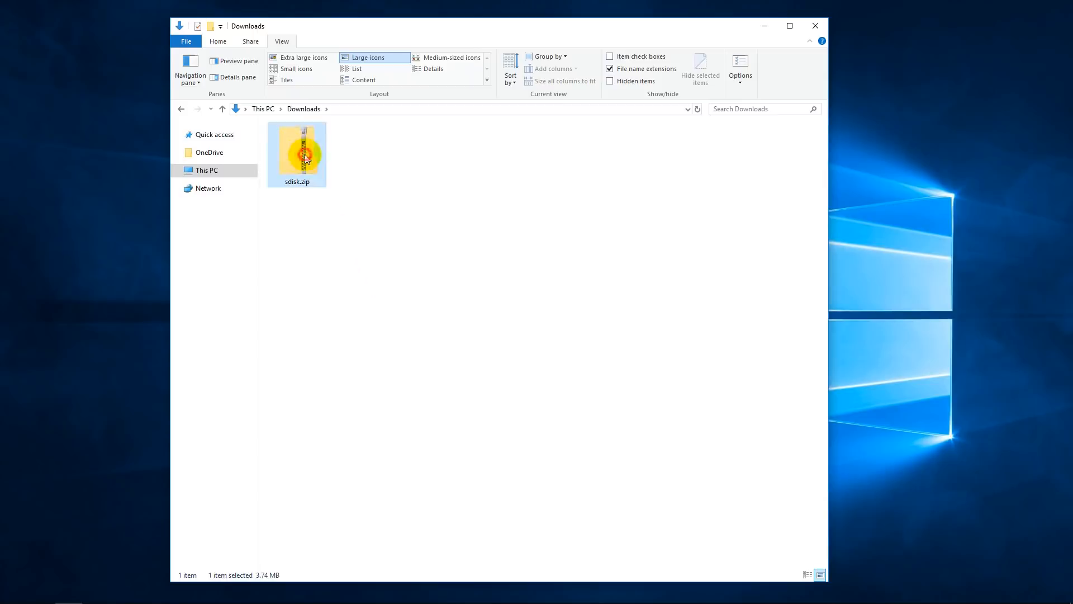
- Browse into sdisk.zip to find SuperFdiskSetup.exe, then reach the Start menu
{"action": "double_click", "coordinate": [296, 153]}
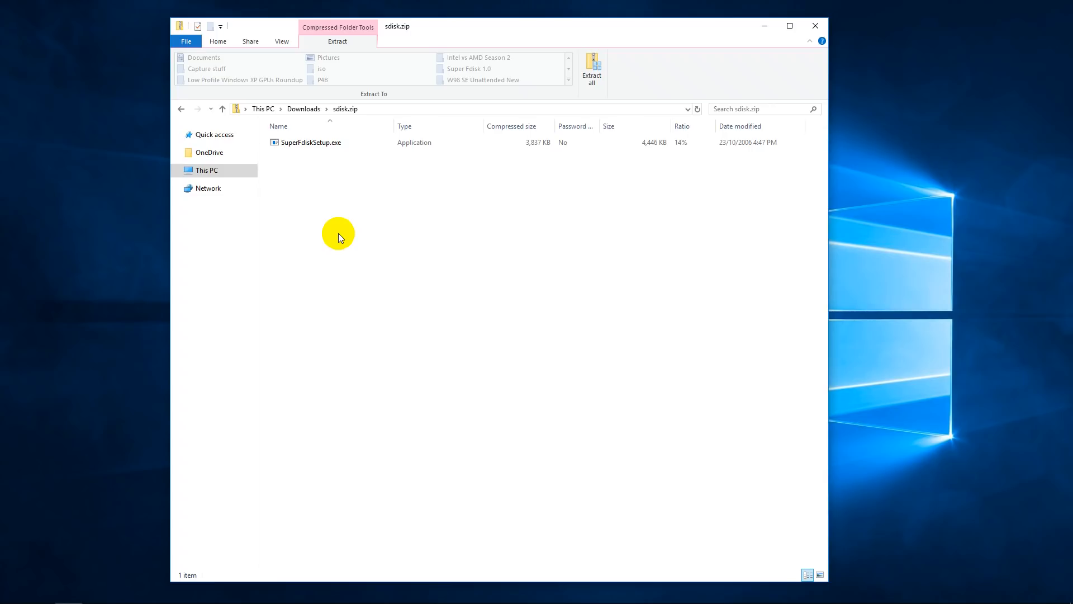
{"action": "left_click", "coordinate": [13, 593]}
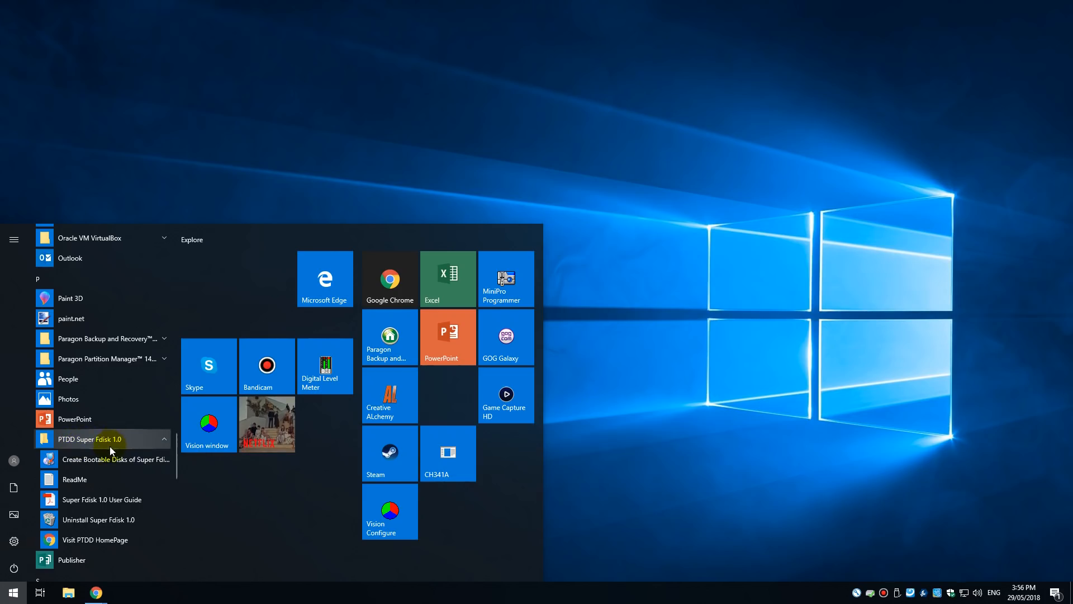
{"action": "mouse_move", "coordinate": [104, 499]}
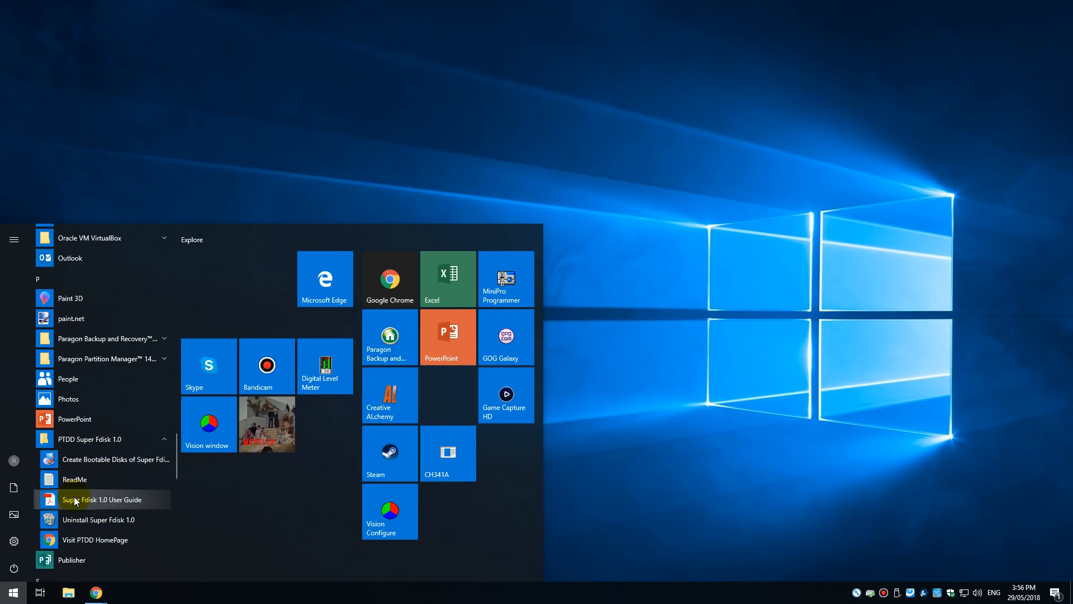
{"action": "mouse_move", "coordinate": [103, 459]}
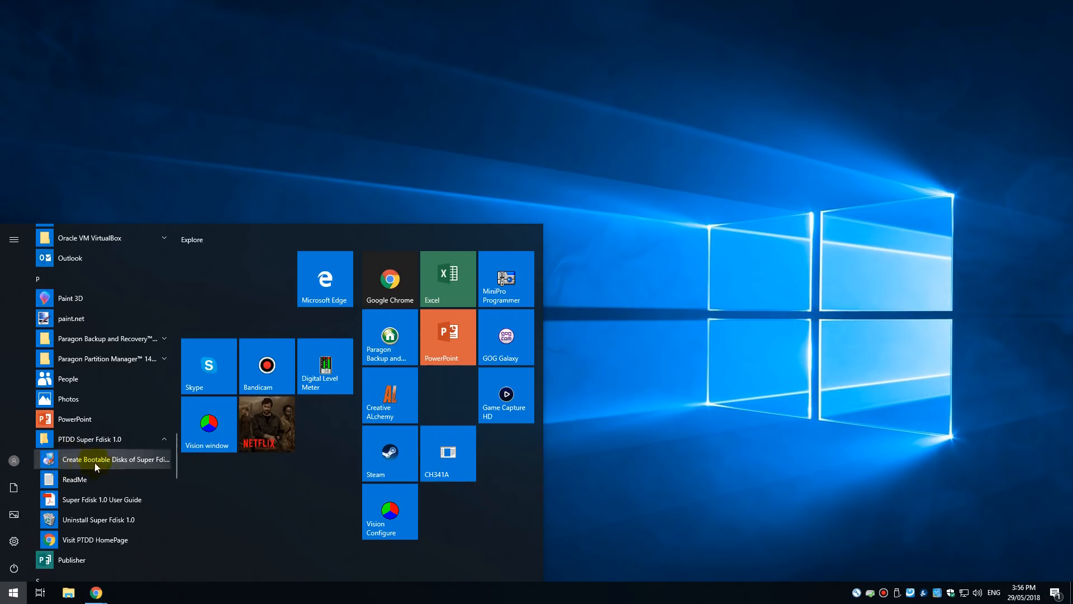
- Launch Create Bootable Disks and write a bootable Super Fdisk floppy to drive A
{"action": "left_click", "coordinate": [115, 459]}
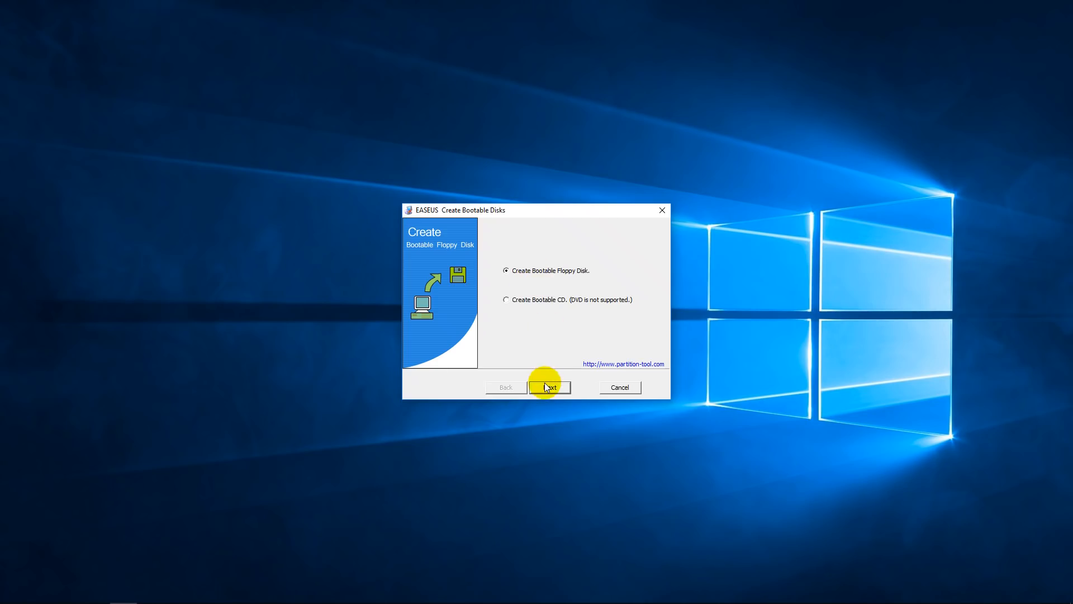
{"action": "left_click", "coordinate": [550, 386]}
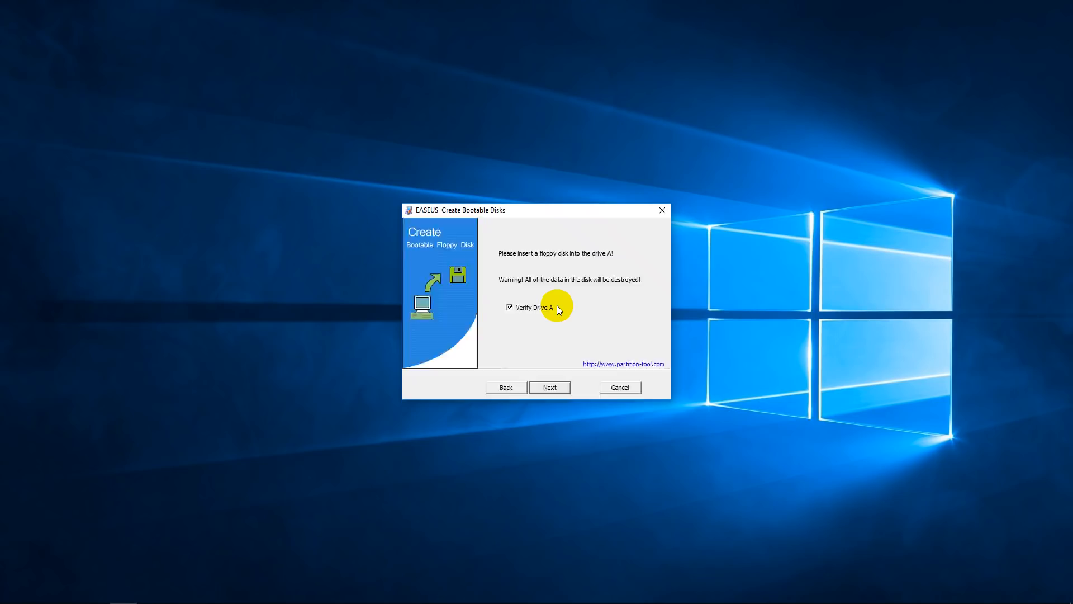
{"action": "left_click", "coordinate": [549, 387]}
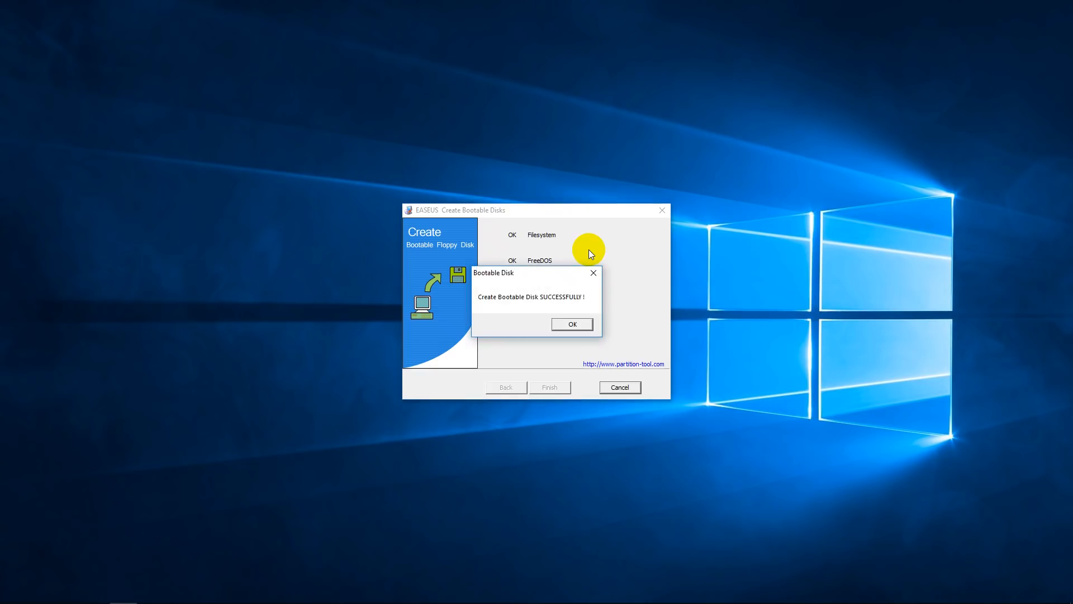
{"action": "left_click", "coordinate": [571, 324]}
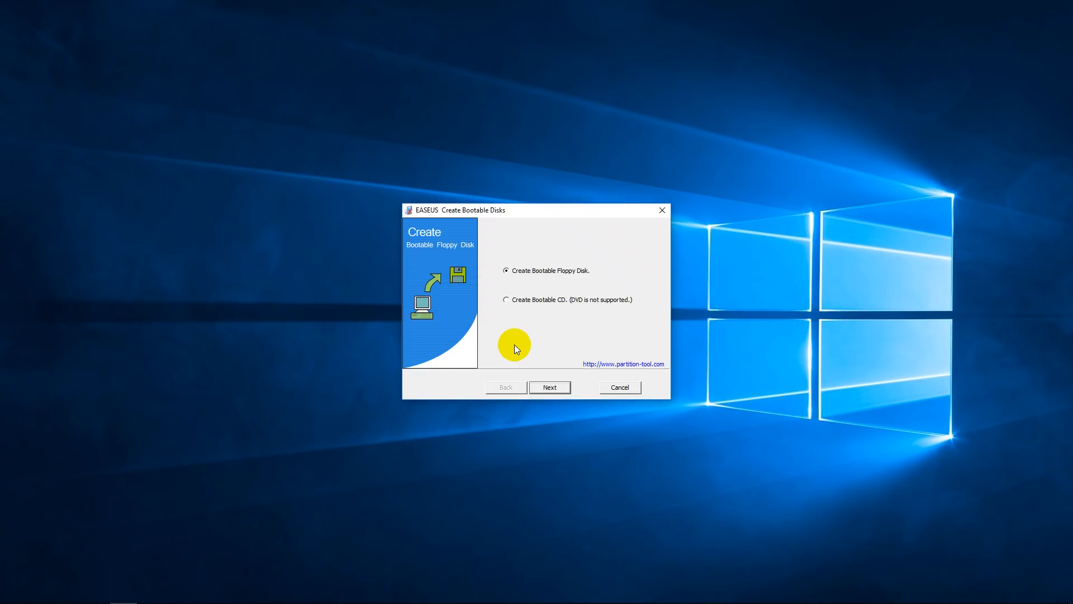
- Choose the bootable CD option and bring up the folder holding bootable.iso
{"action": "left_click", "coordinate": [505, 300]}
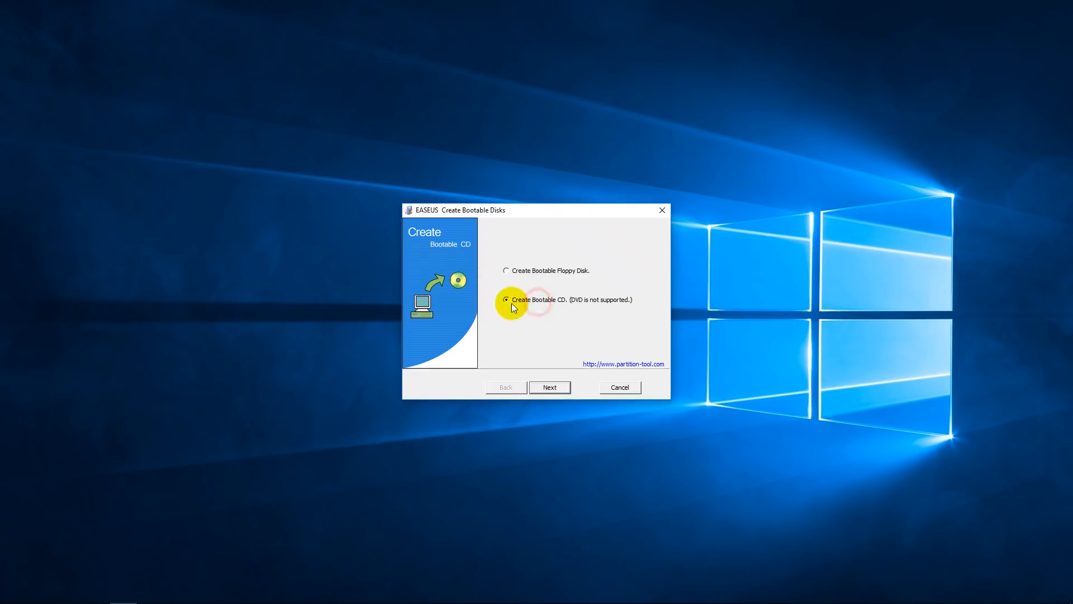
{"action": "left_click", "coordinate": [549, 386]}
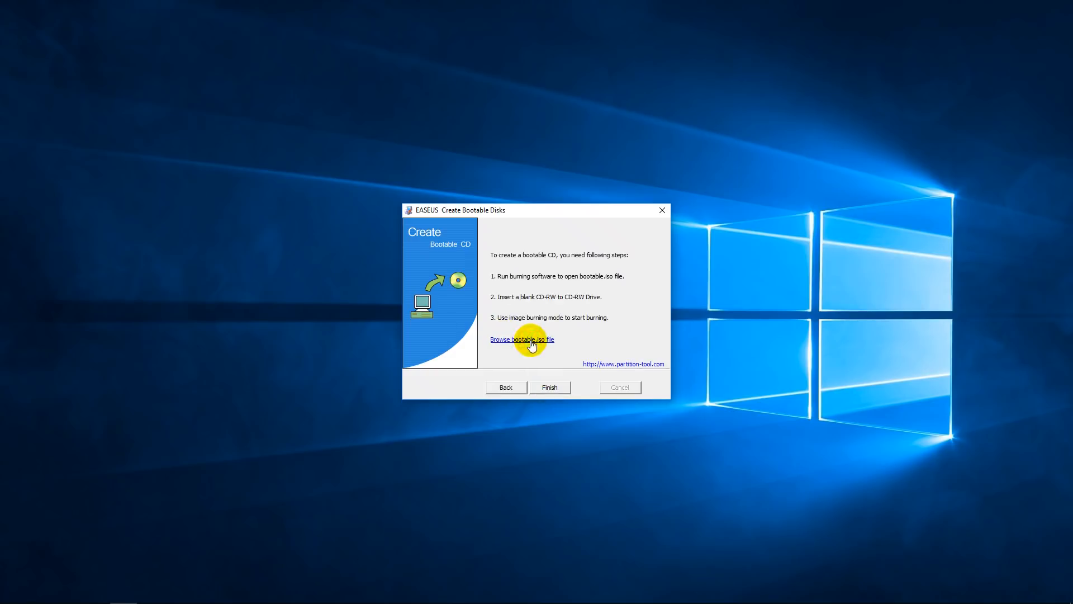
{"action": "left_click", "coordinate": [522, 338]}
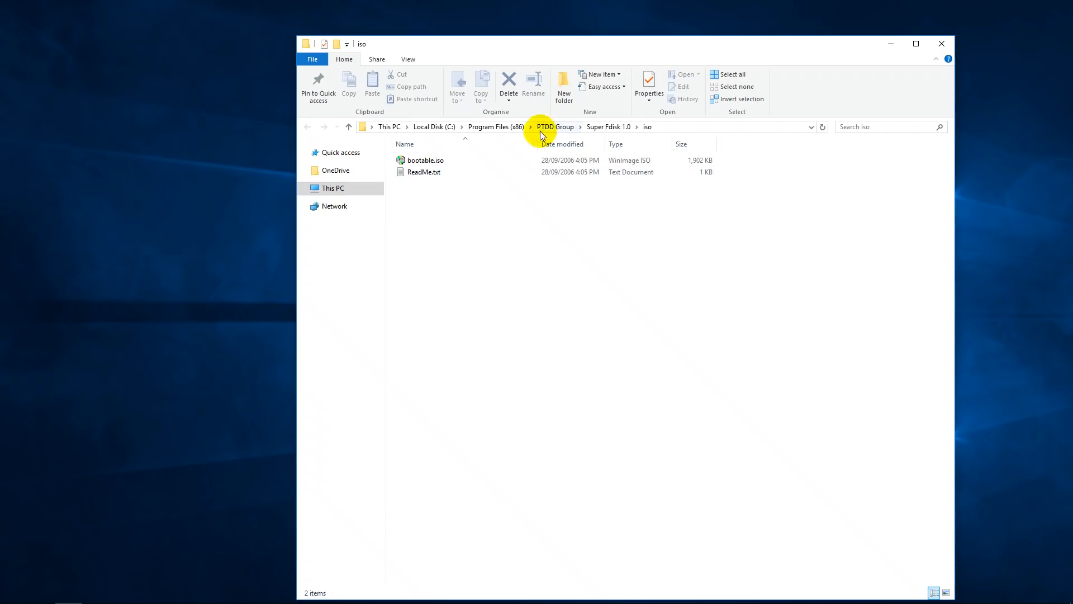
{"action": "mouse_move", "coordinate": [594, 142]}
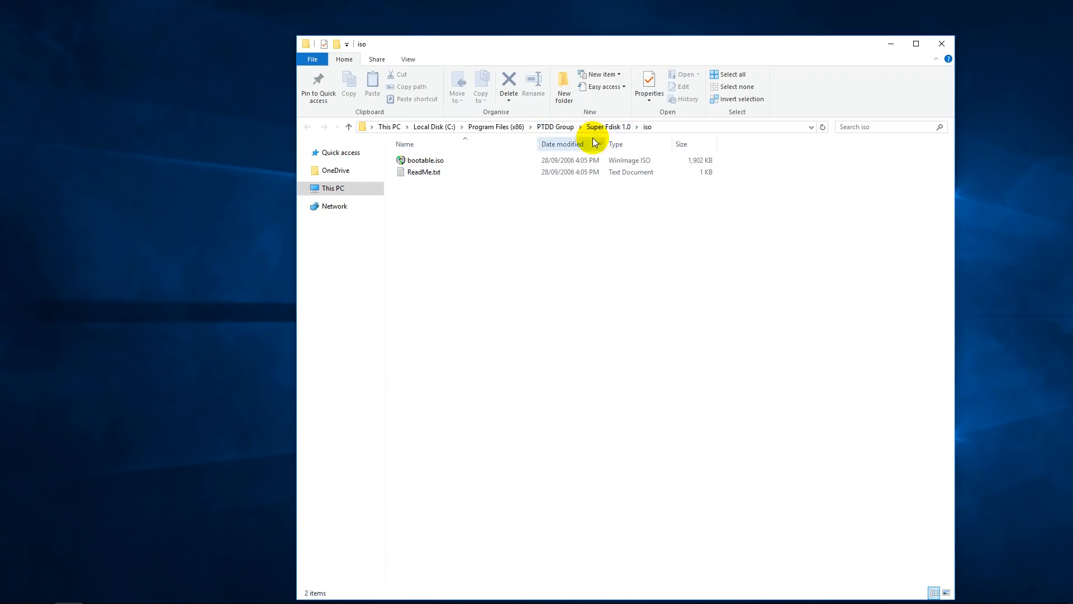
- Select the 1.85 MB bootable.iso image in the iso folder
{"action": "left_click", "coordinate": [426, 160]}
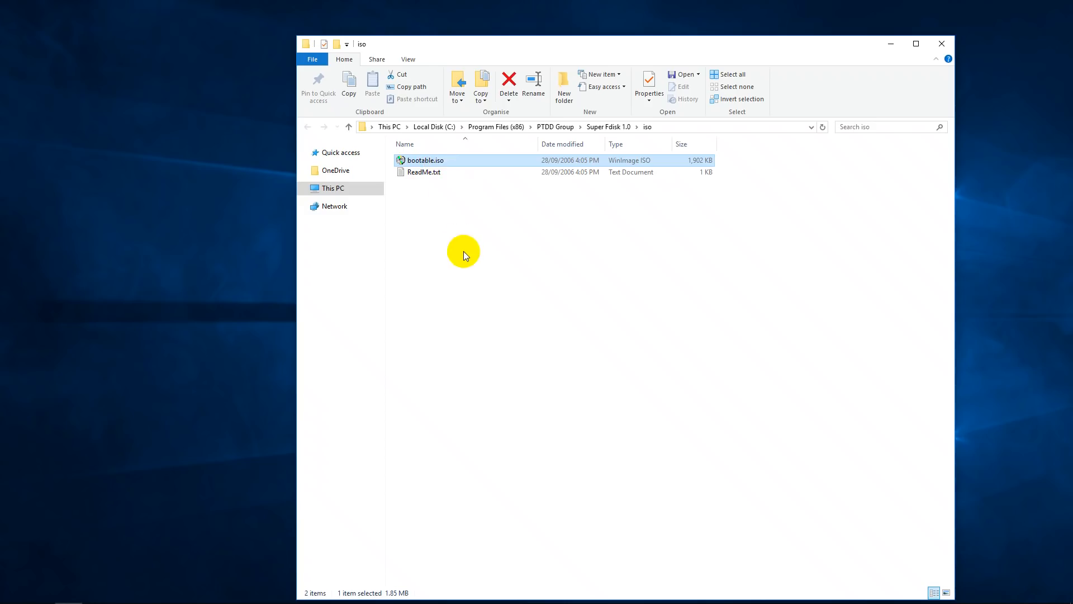
{"action": "mouse_move", "coordinate": [499, 275]}
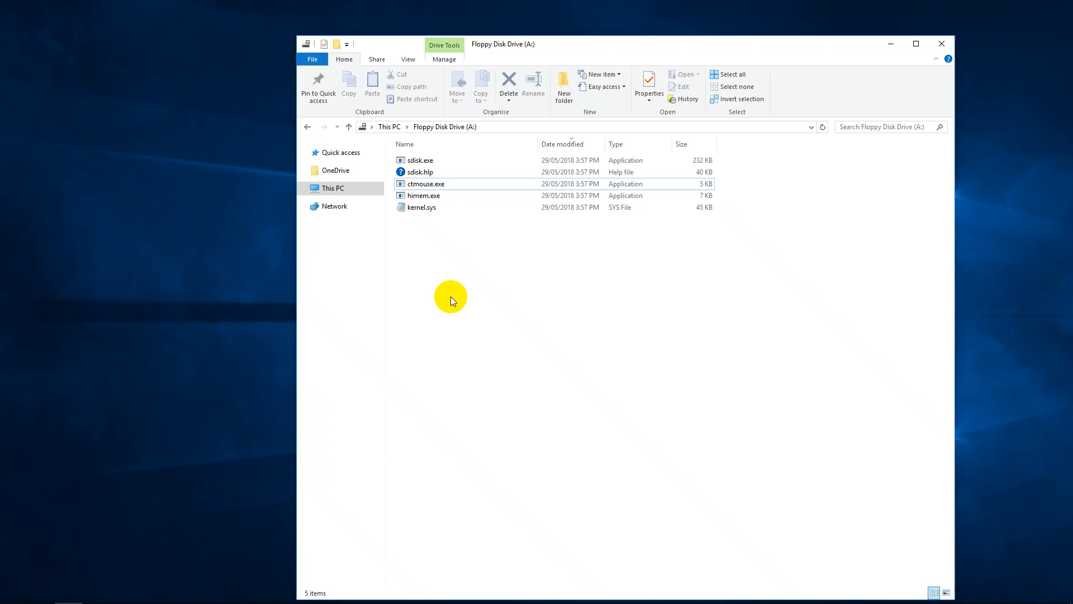
{"action": "mouse_move", "coordinate": [448, 262]}
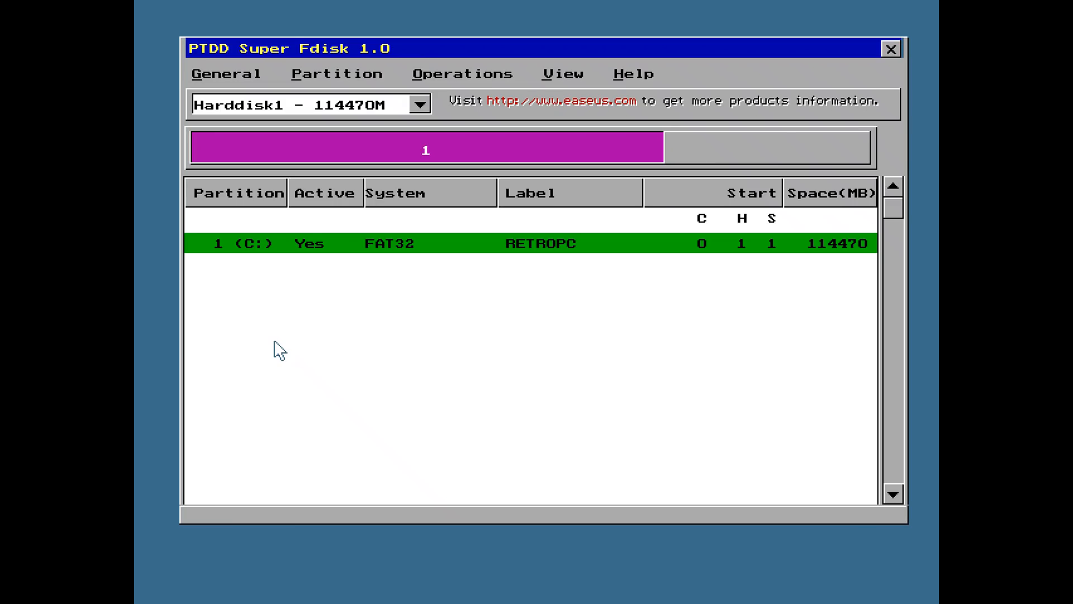
- Browse the RETROPC partition's context actions and the Partition, Operations and View menus without changes
{"action": "right_click", "coordinate": [342, 242]}
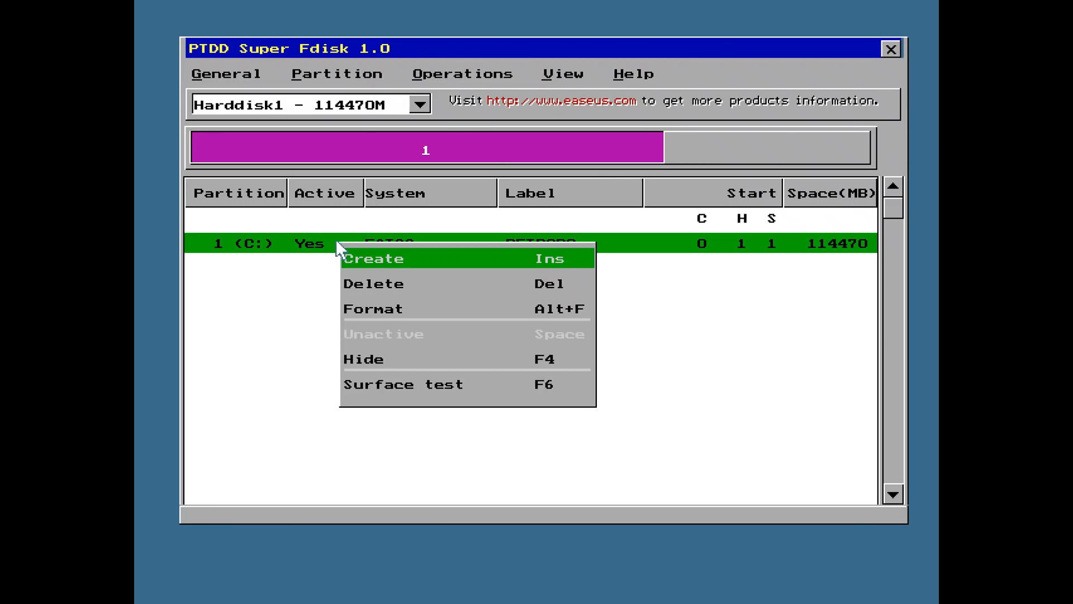
{"action": "mouse_move", "coordinate": [386, 283]}
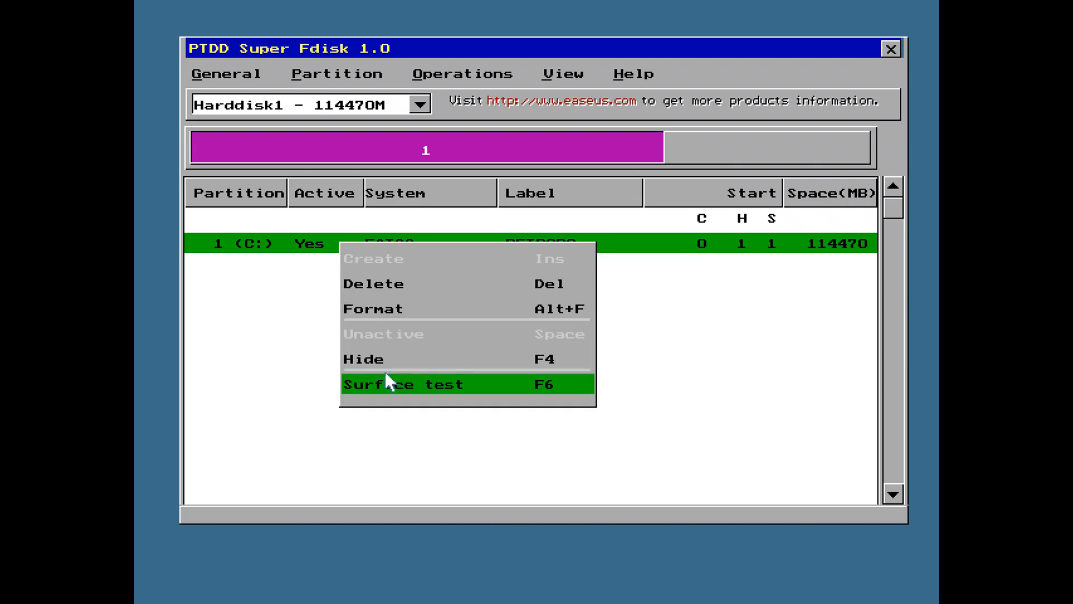
{"action": "mouse_move", "coordinate": [355, 87]}
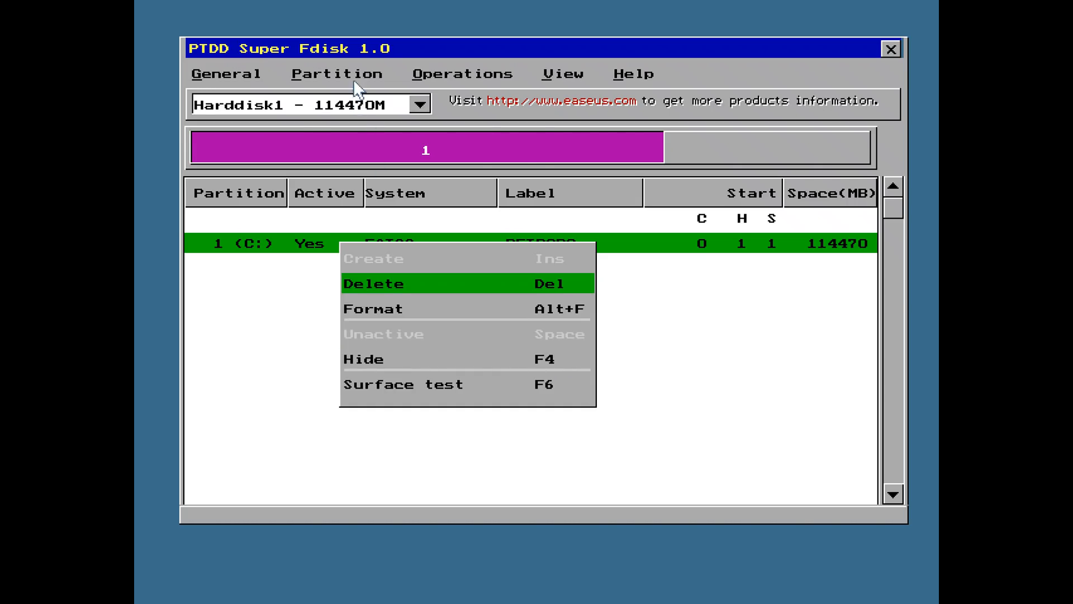
{"action": "left_click", "coordinate": [336, 74]}
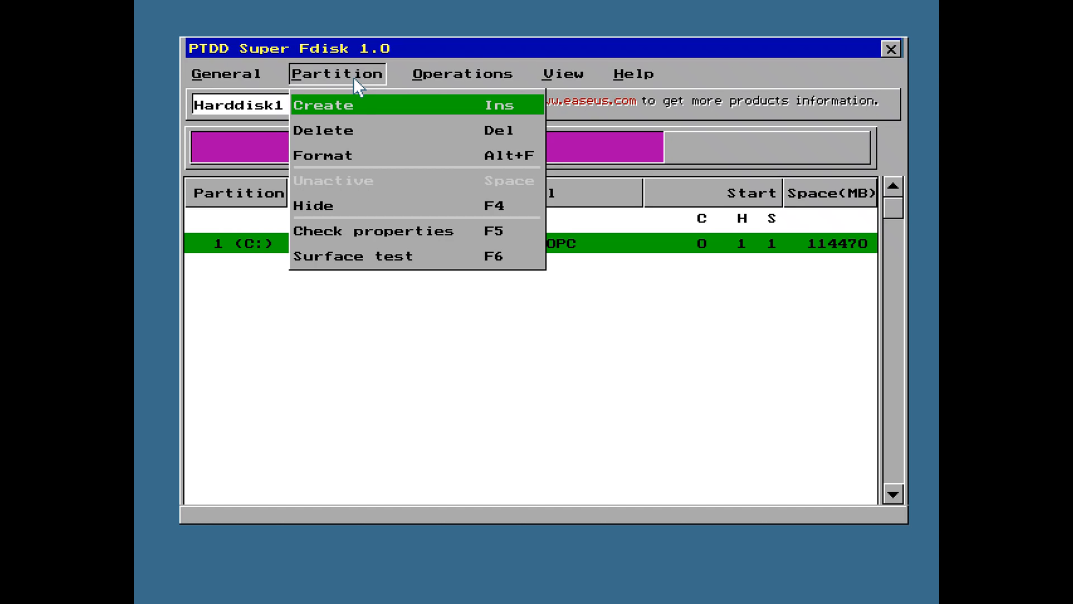
{"action": "mouse_move", "coordinate": [334, 205]}
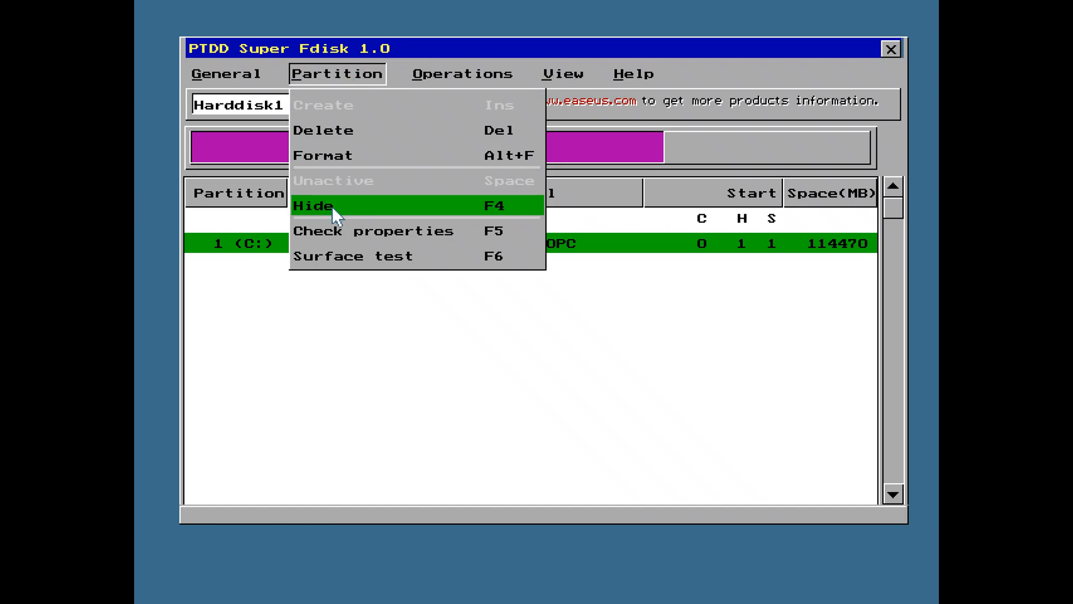
{"action": "left_click", "coordinate": [373, 230]}
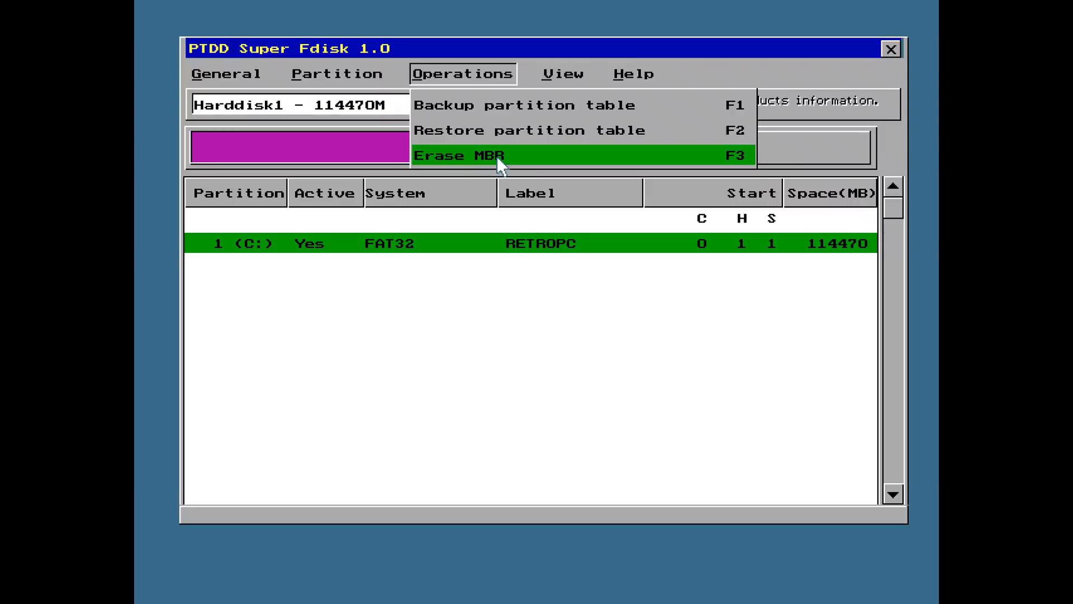
{"action": "mouse_move", "coordinate": [541, 105]}
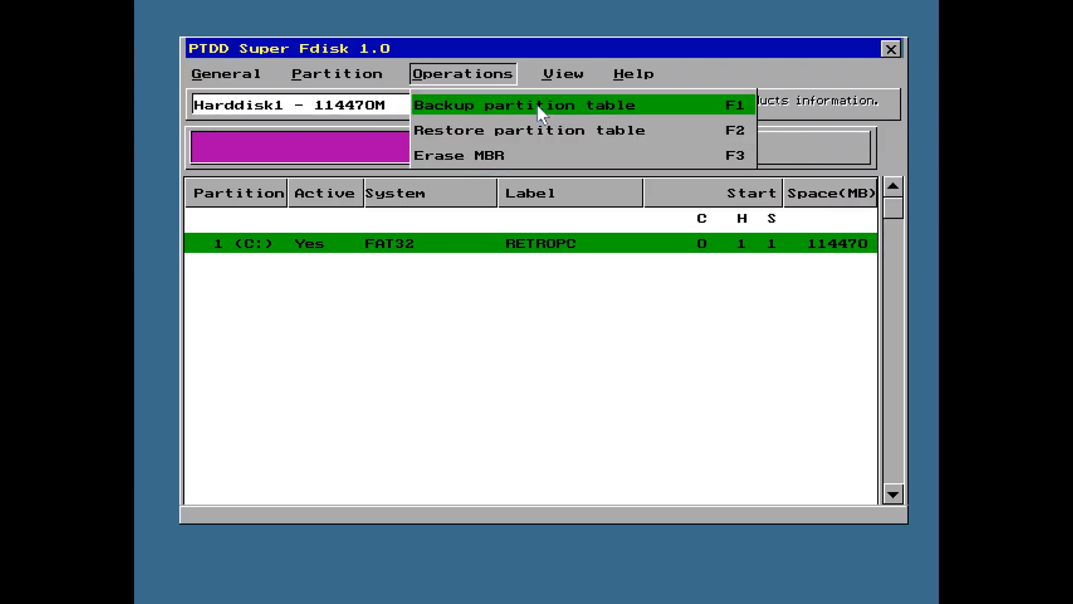
{"action": "left_click", "coordinate": [561, 74]}
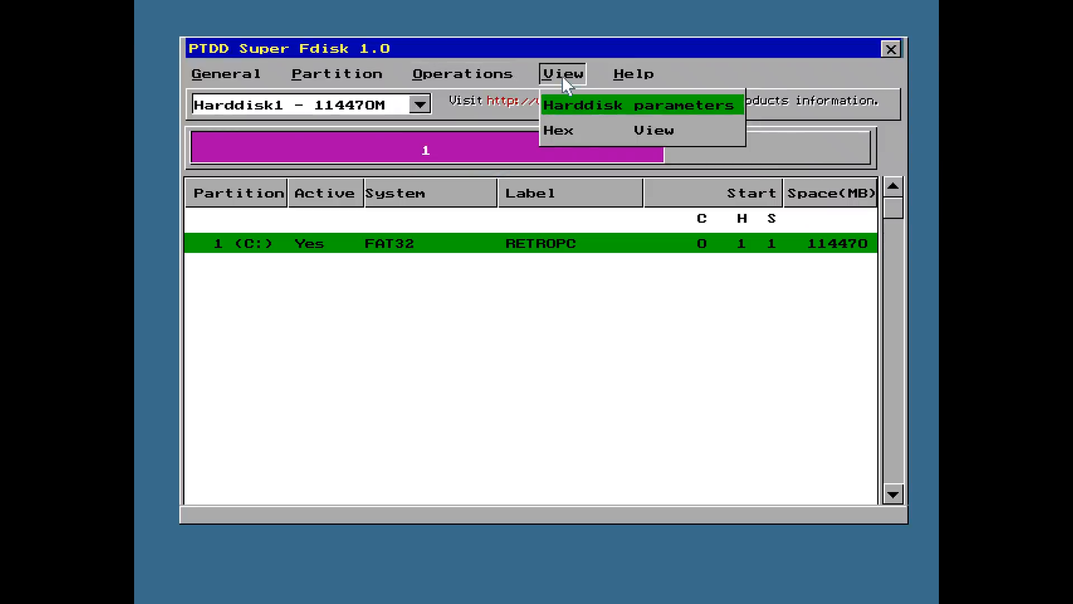
- View the hard disk parameters (14593 cylinders, 255 heads, 63 sectors), then show the help contents
{"action": "left_click", "coordinate": [636, 106]}
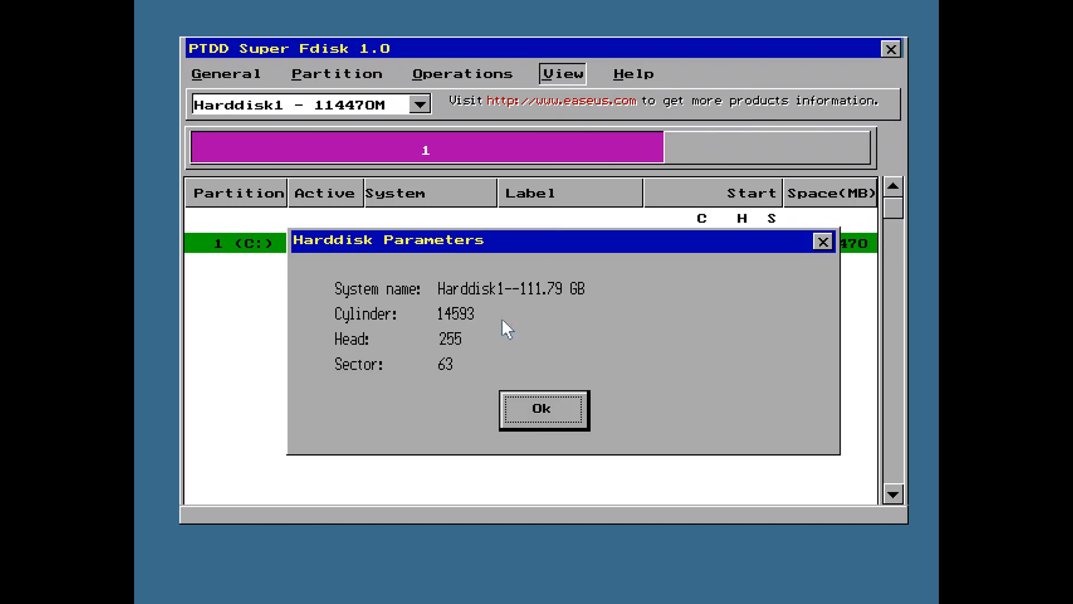
{"action": "mouse_move", "coordinate": [399, 315]}
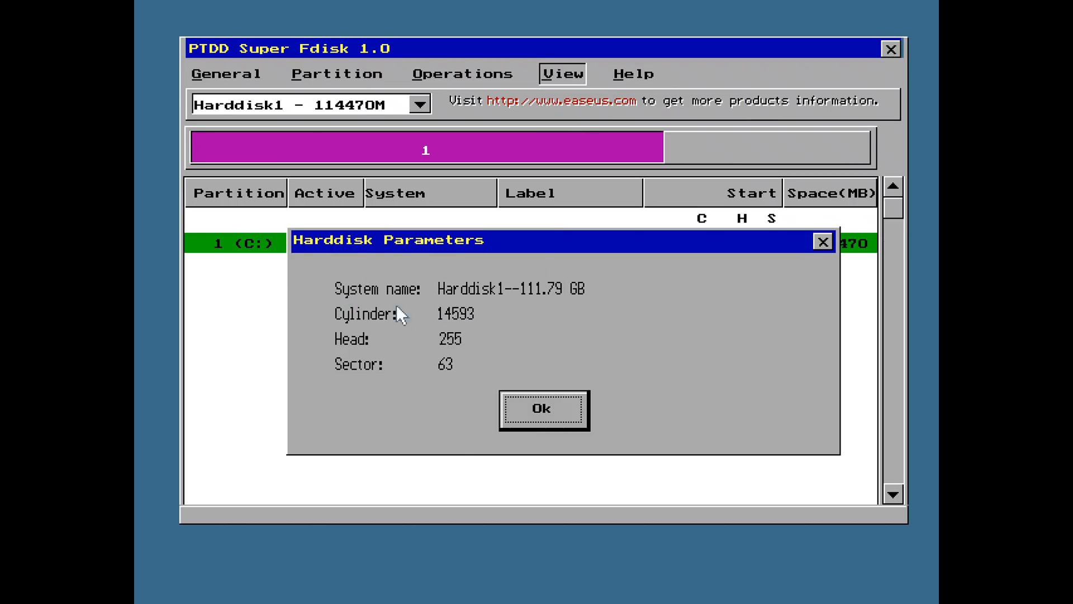
{"action": "mouse_move", "coordinate": [562, 380]}
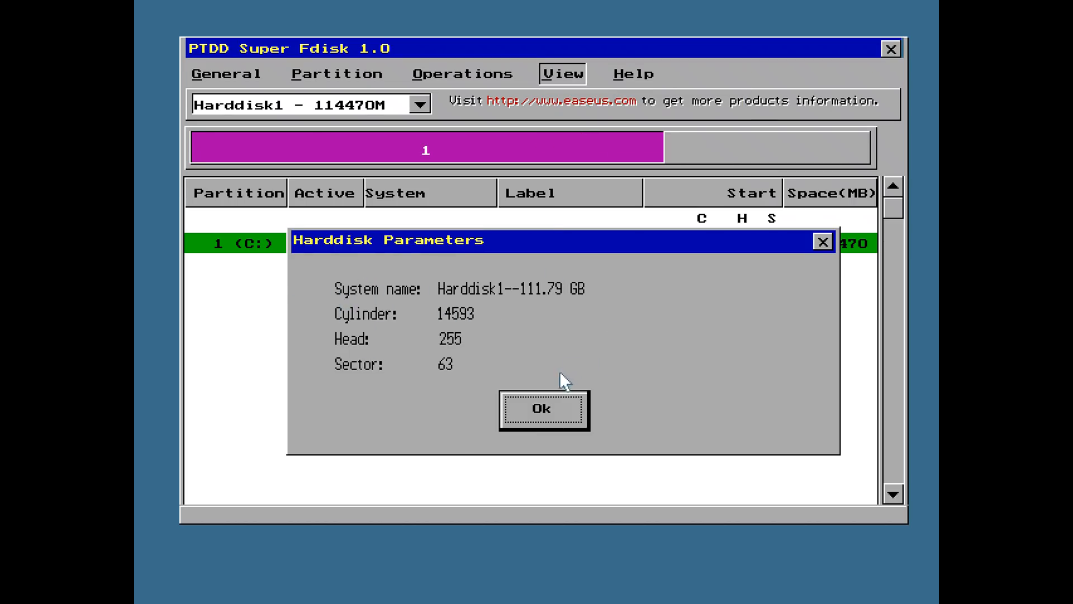
{"action": "left_click", "coordinate": [632, 73]}
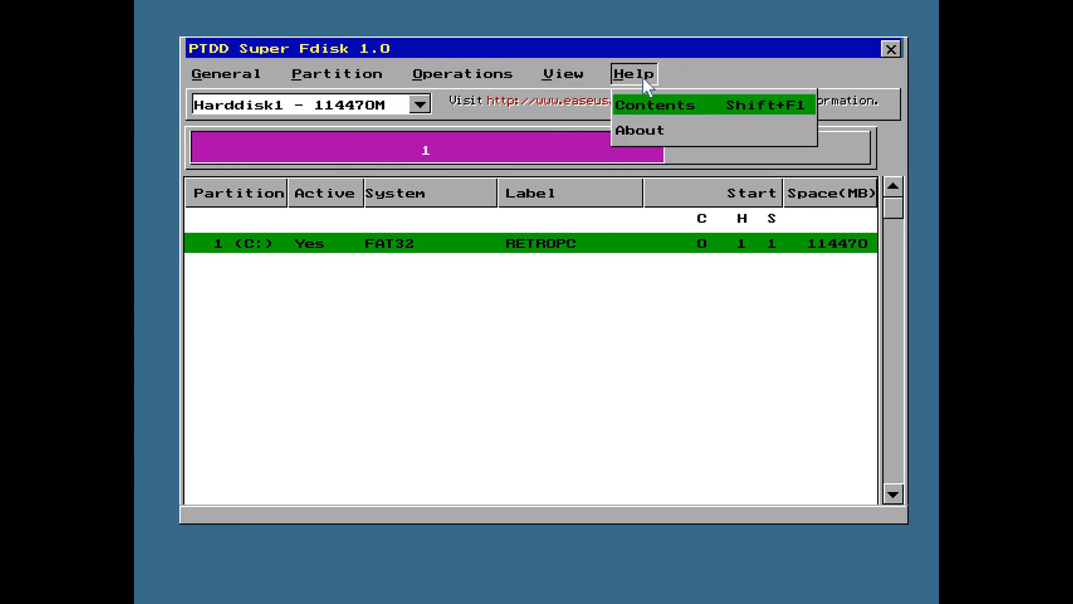
{"action": "left_click", "coordinate": [654, 106]}
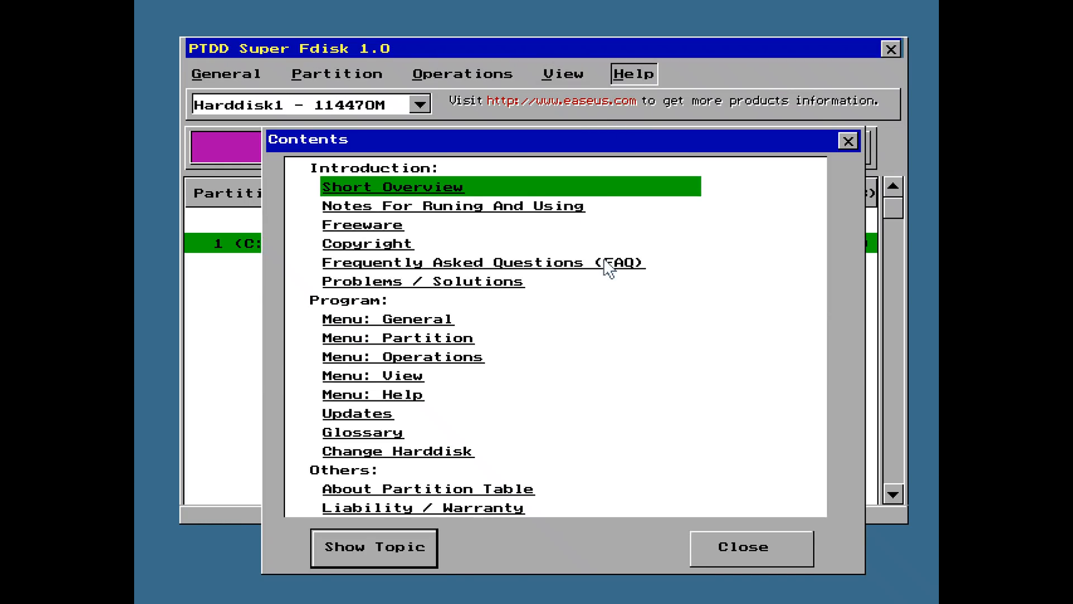